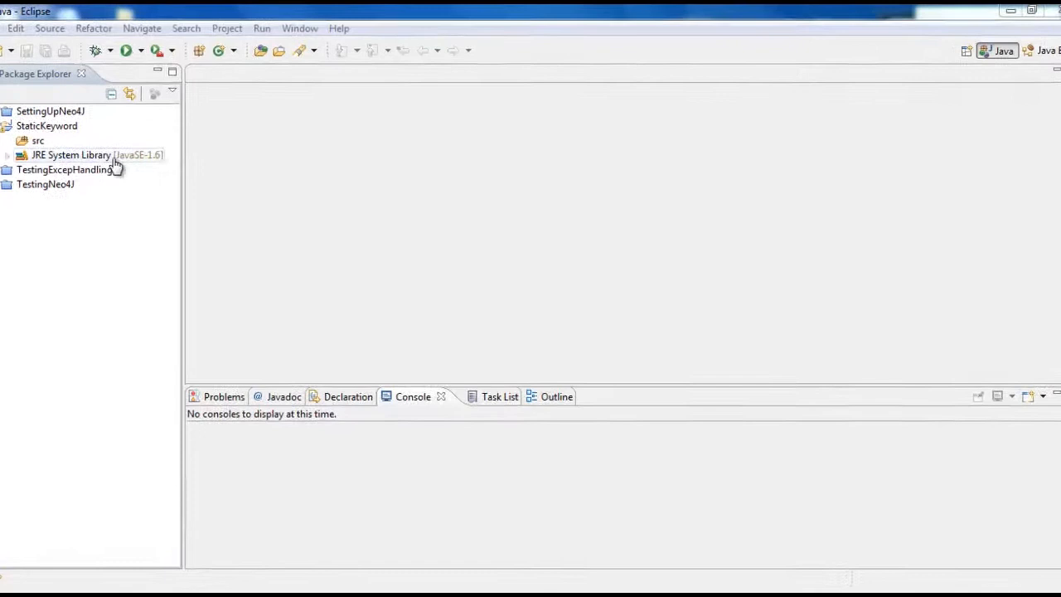
# Create a new Java class named TestingStaticKeyword in the StaticKeyword src folder
pyautogui.rightClick(70, 155)
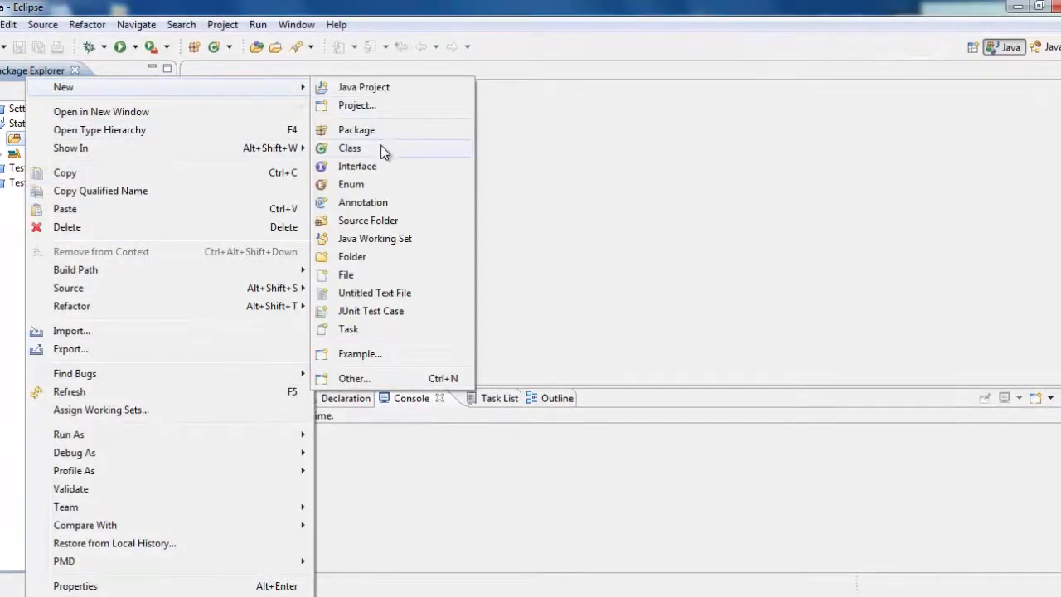
pyautogui.click(348, 148)
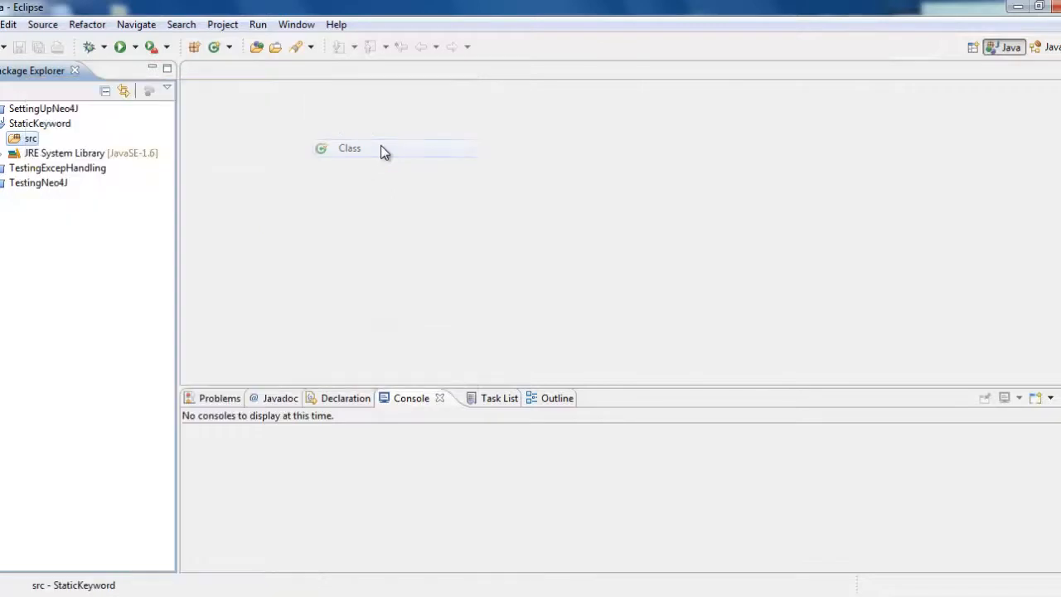
pyautogui.click(349, 148)
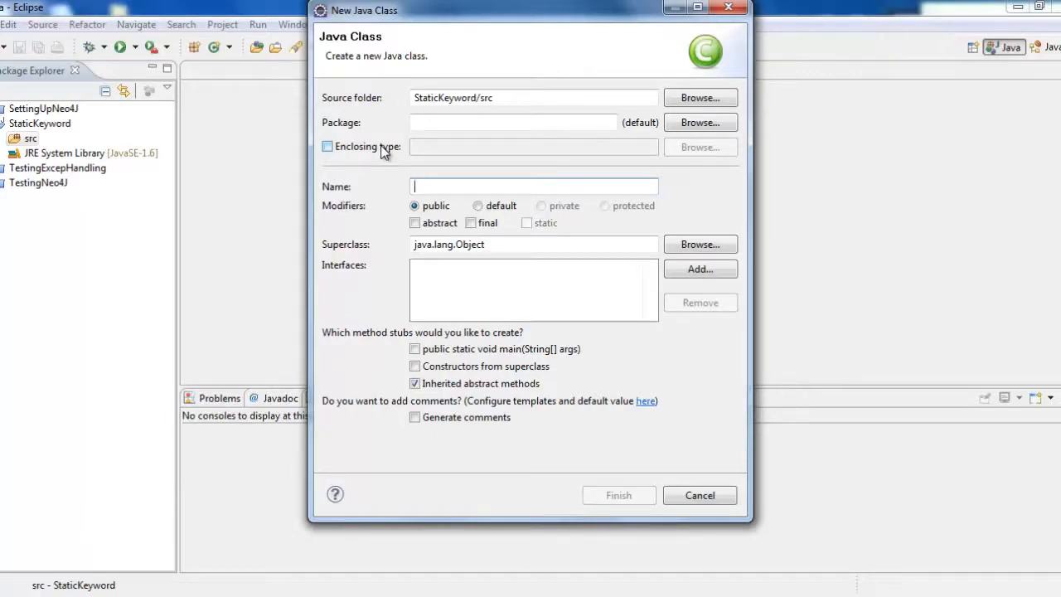
pyautogui.write('TestingStatic')
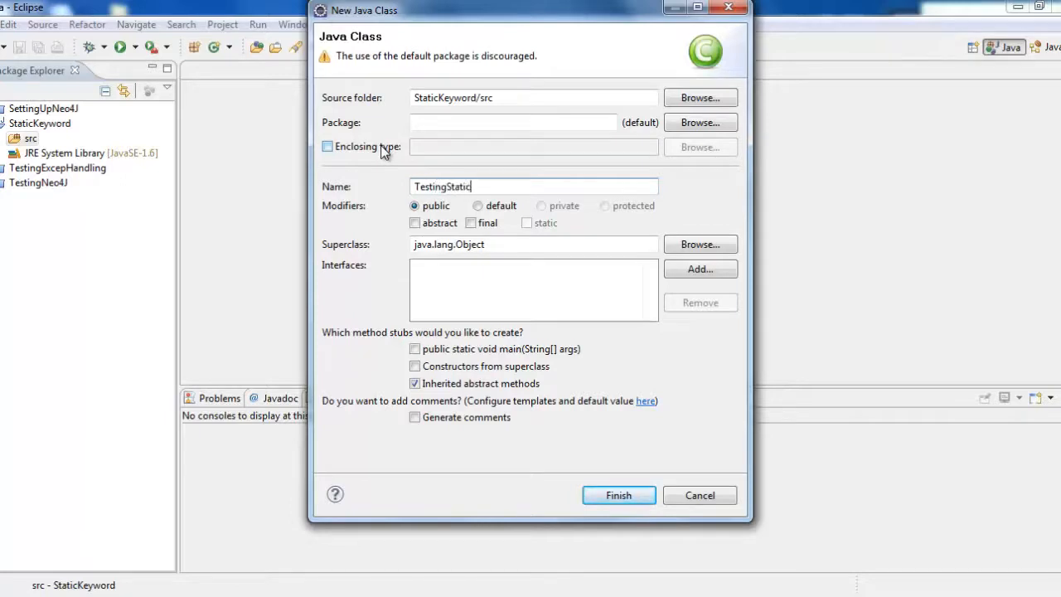
pyautogui.write('Keyword')
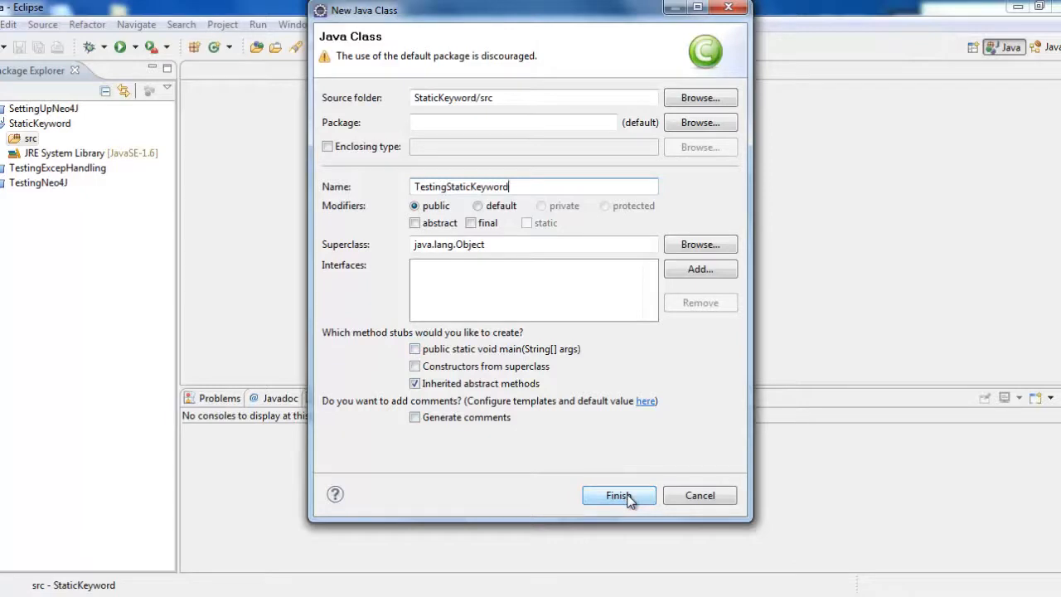
pyautogui.click(618, 494)
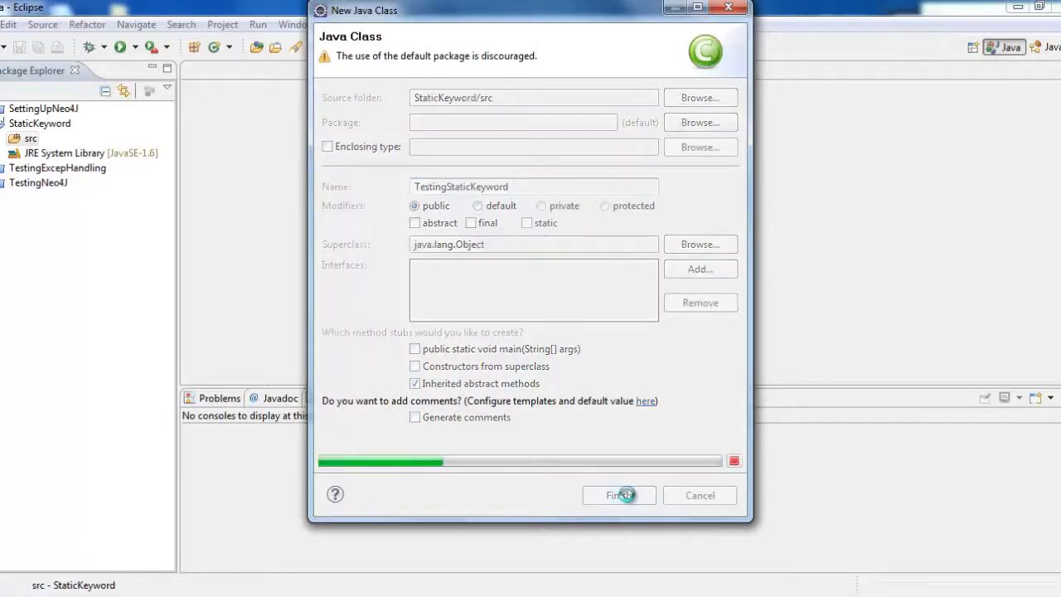
pyautogui.click(619, 494)
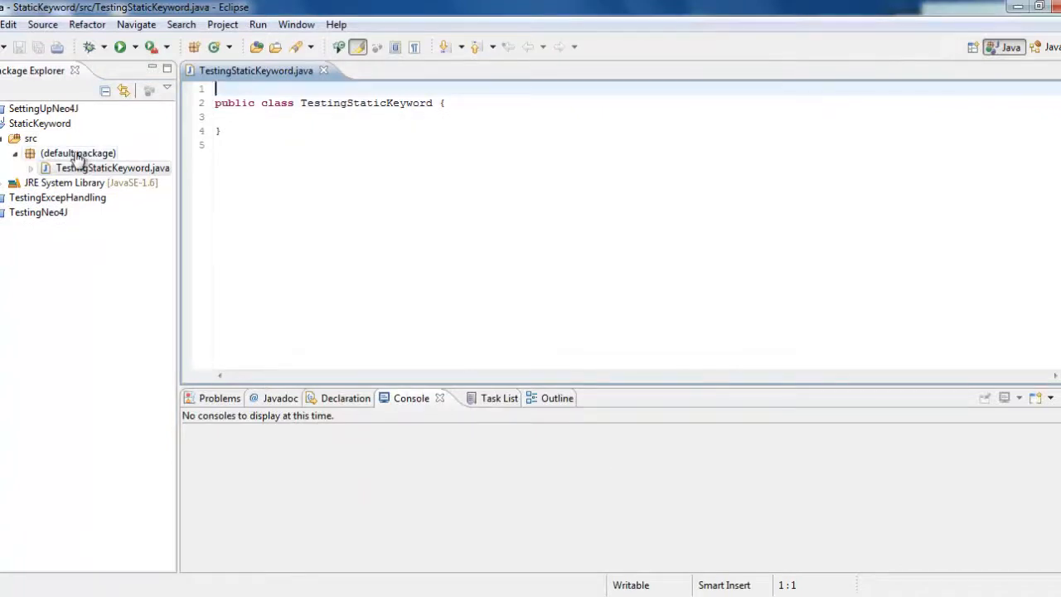
# Create CallingClass in the default package with a public static void main stub
pyautogui.rightClick(77, 152)
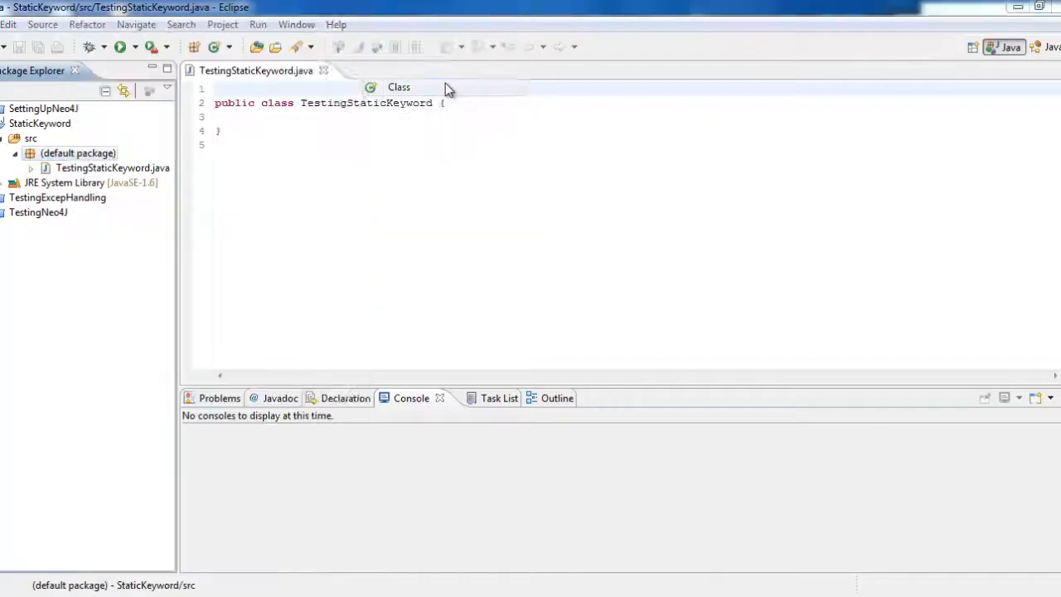
pyautogui.click(398, 87)
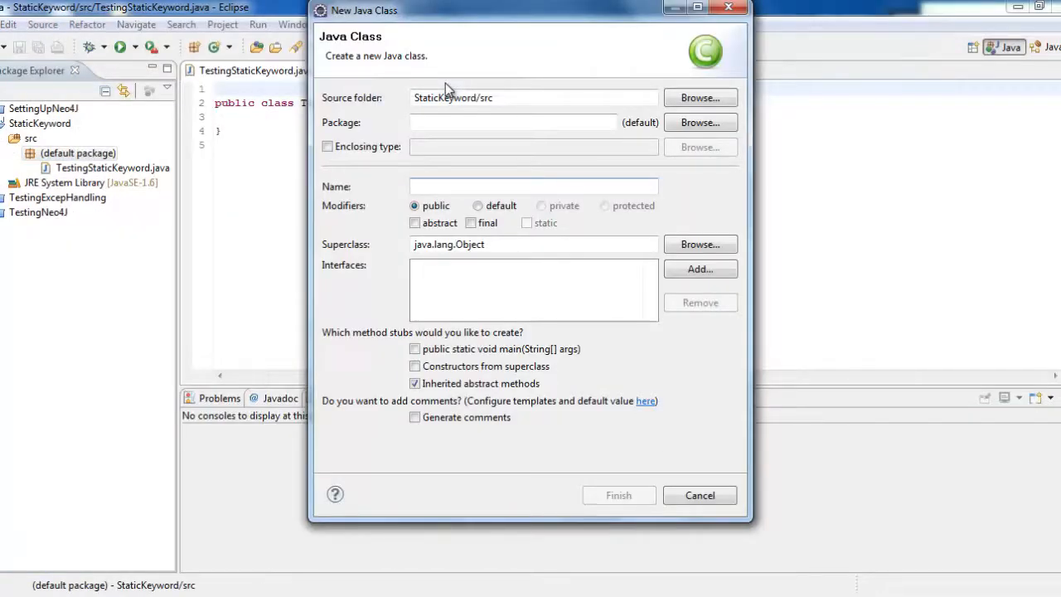
pyautogui.write('CallingCl')
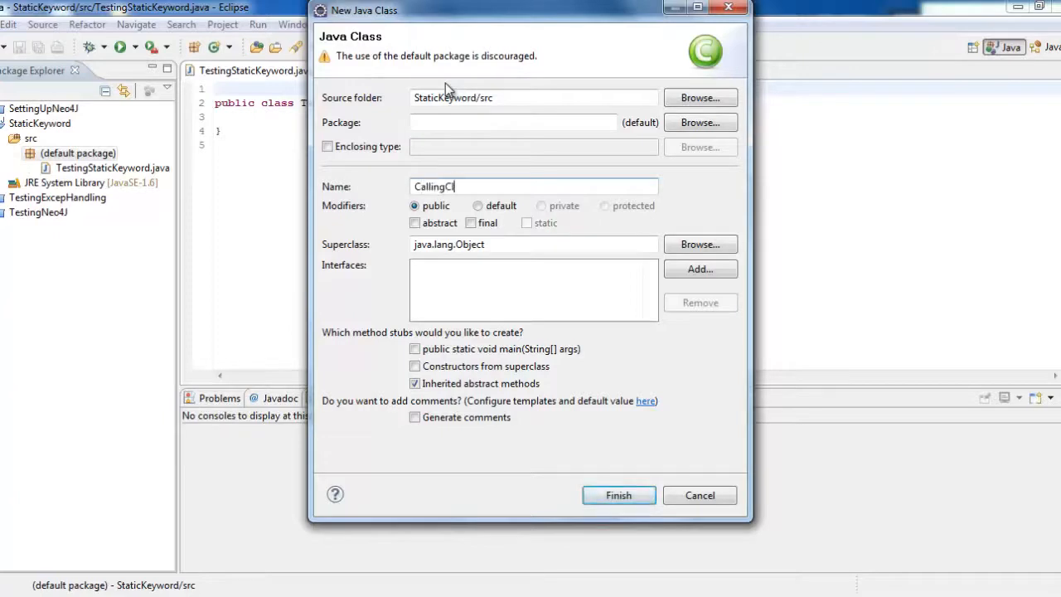
pyautogui.write('ass')
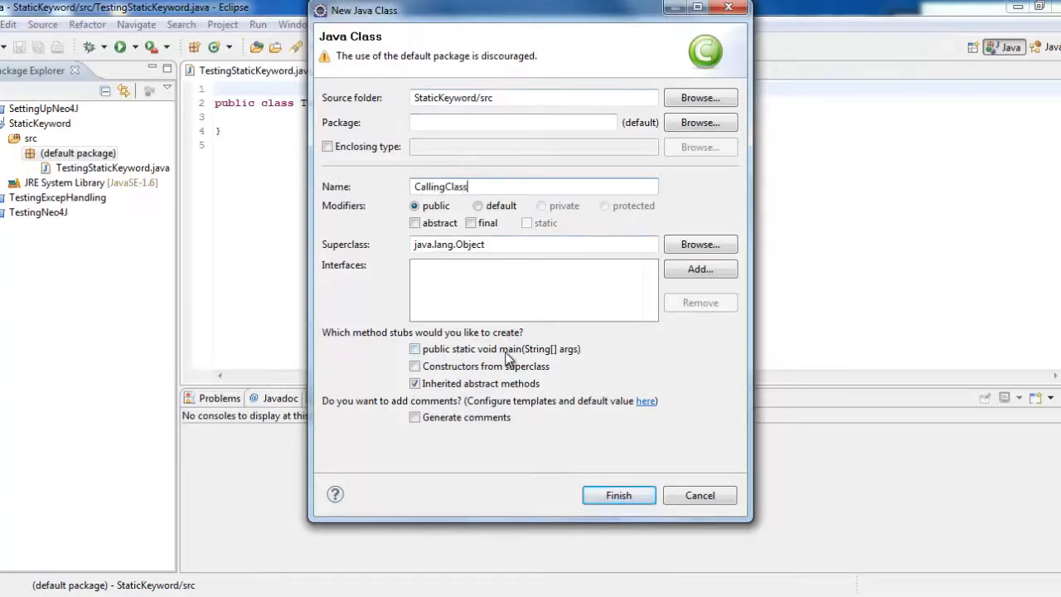
pyautogui.click(414, 348)
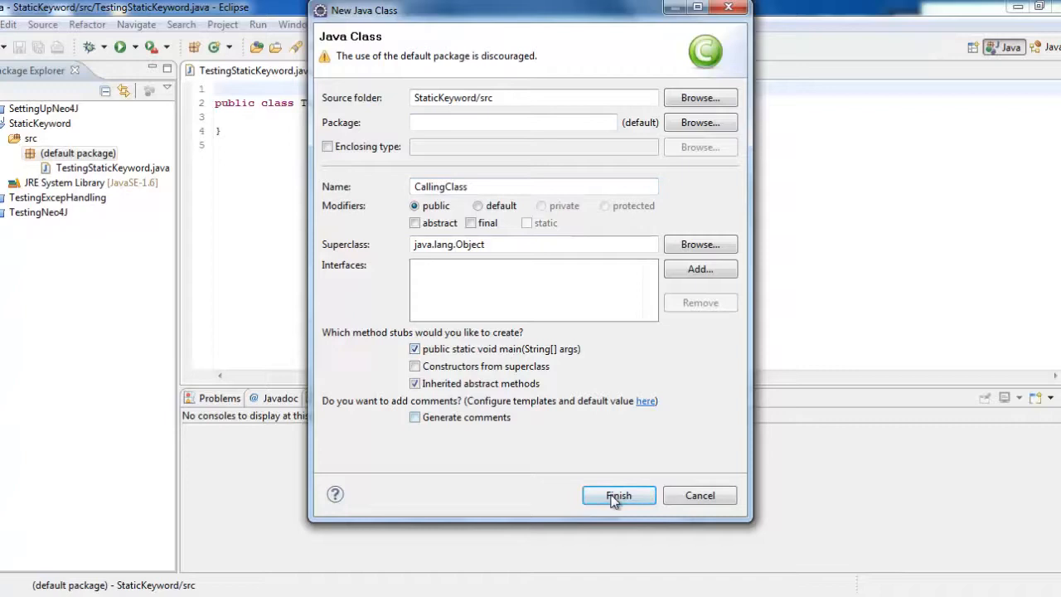
pyautogui.click(618, 494)
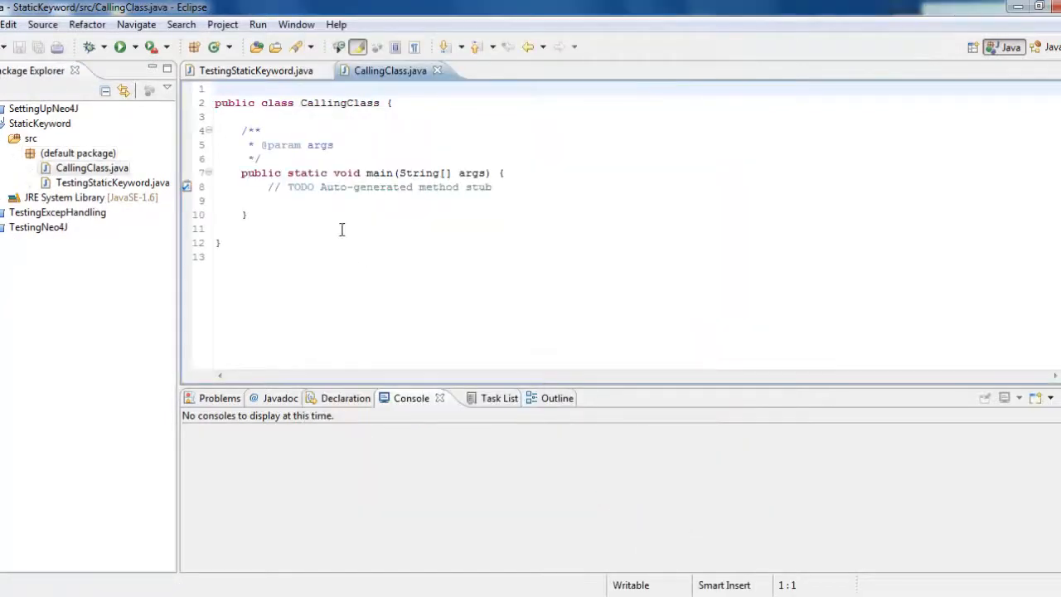
# Declare String firstname; and String lastname; inside the TestingStaticKeyword class body
pyautogui.click(255, 70)
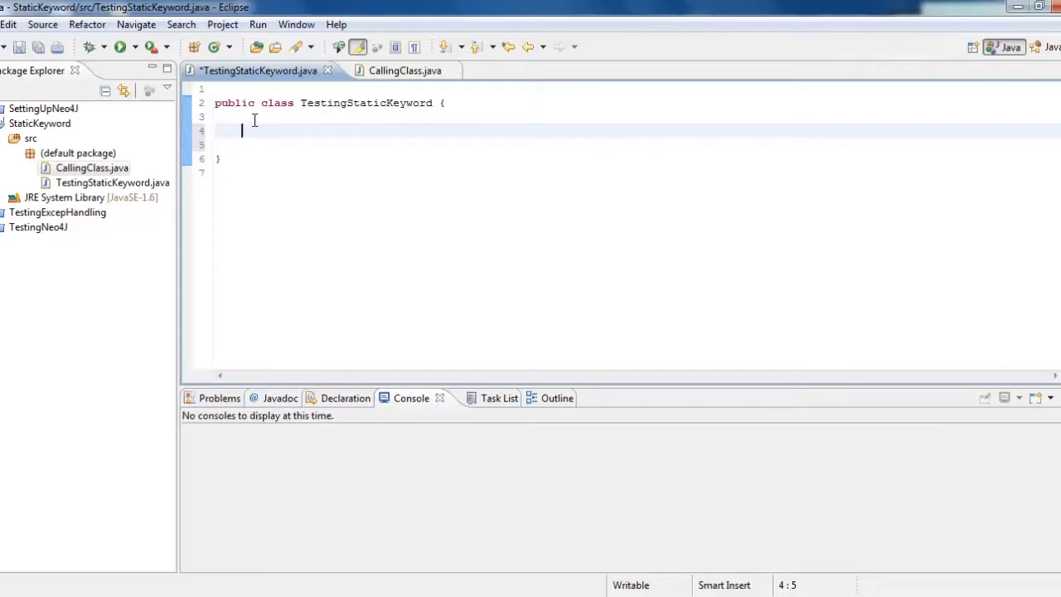
pyautogui.write('String')
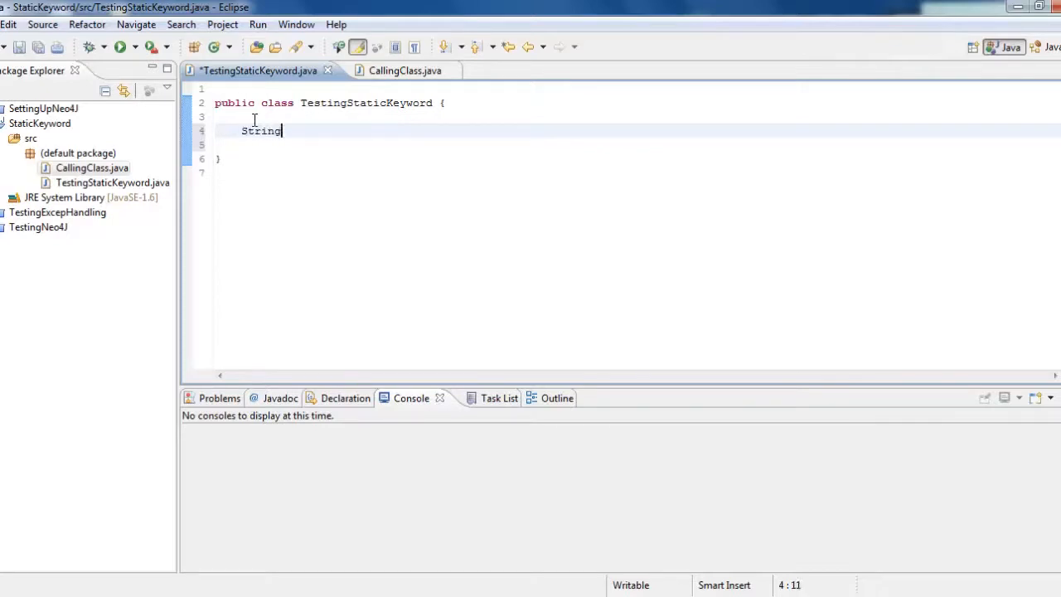
pyautogui.write('firstname')
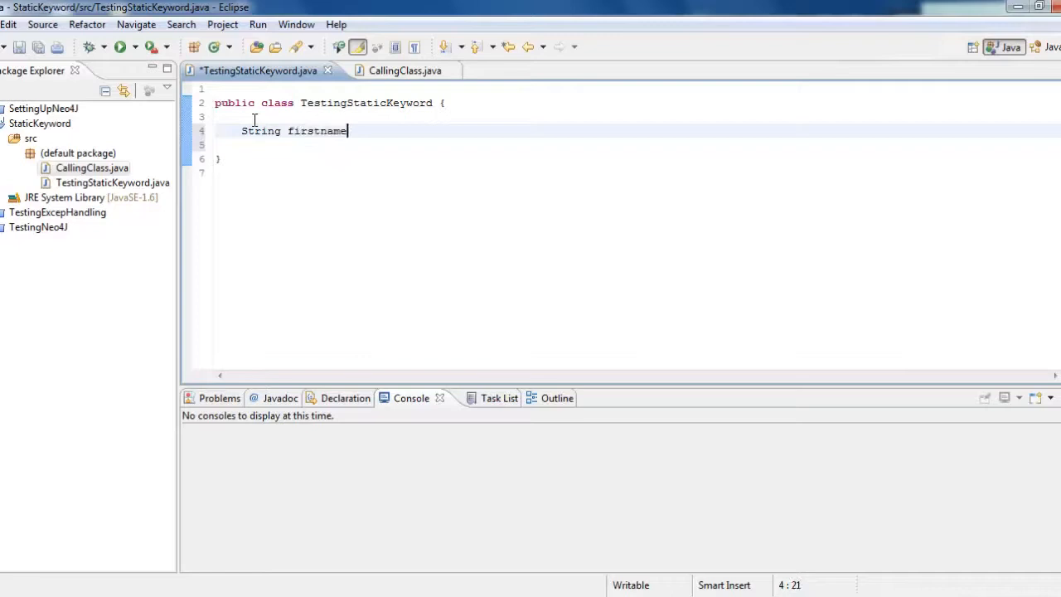
pyautogui.write(';')
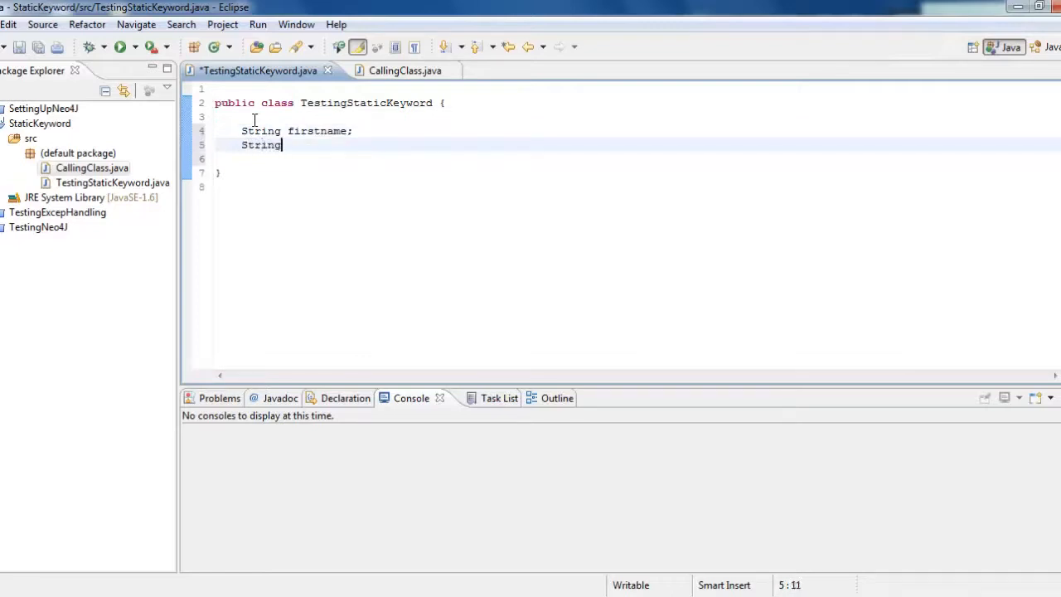
pyautogui.write('lastname;')
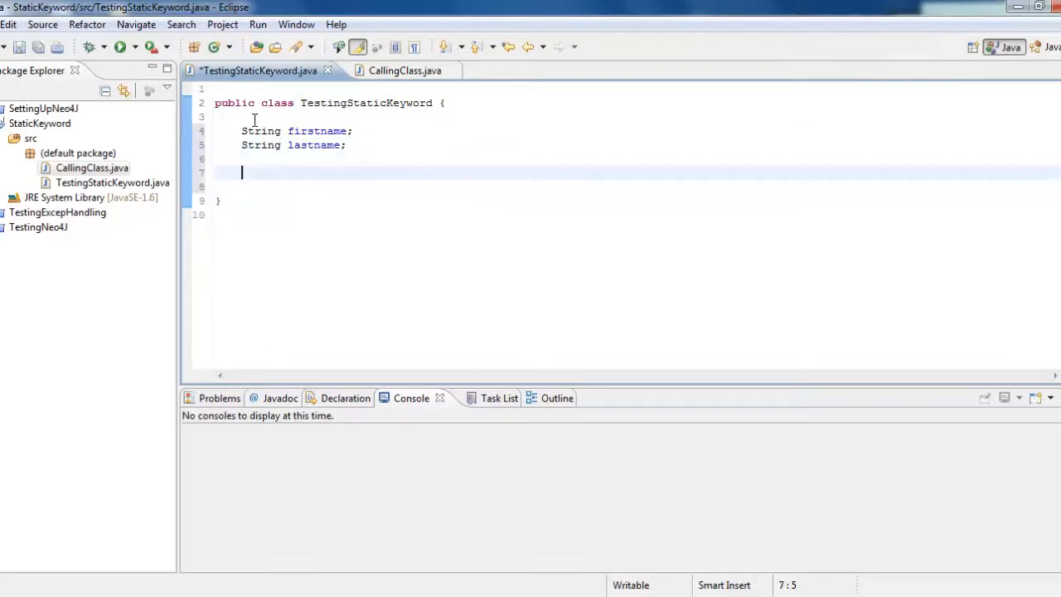
pyautogui.rightClick(241, 172)
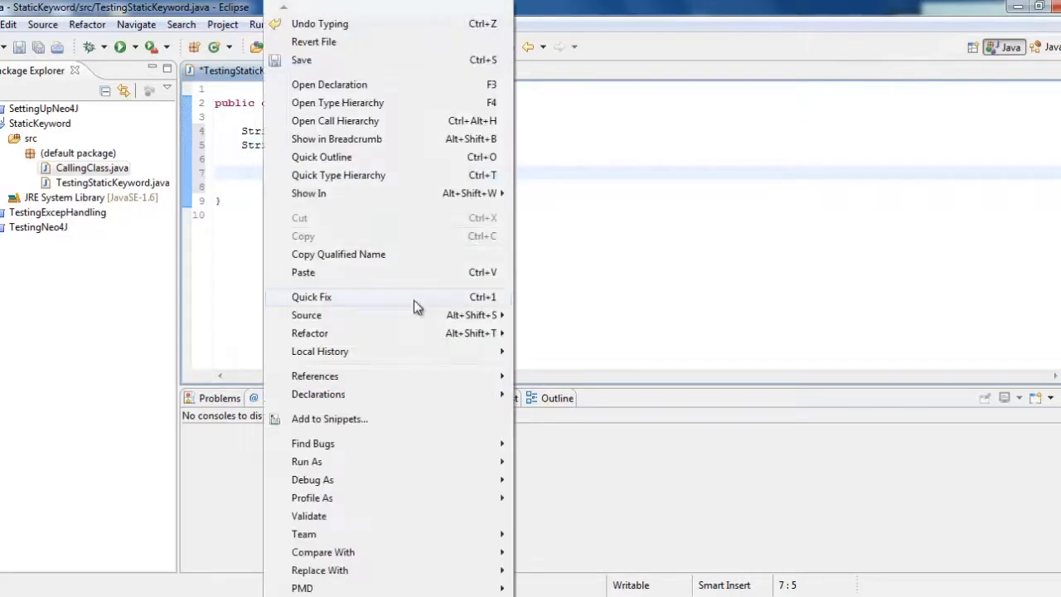
pyautogui.moveTo(430, 314)
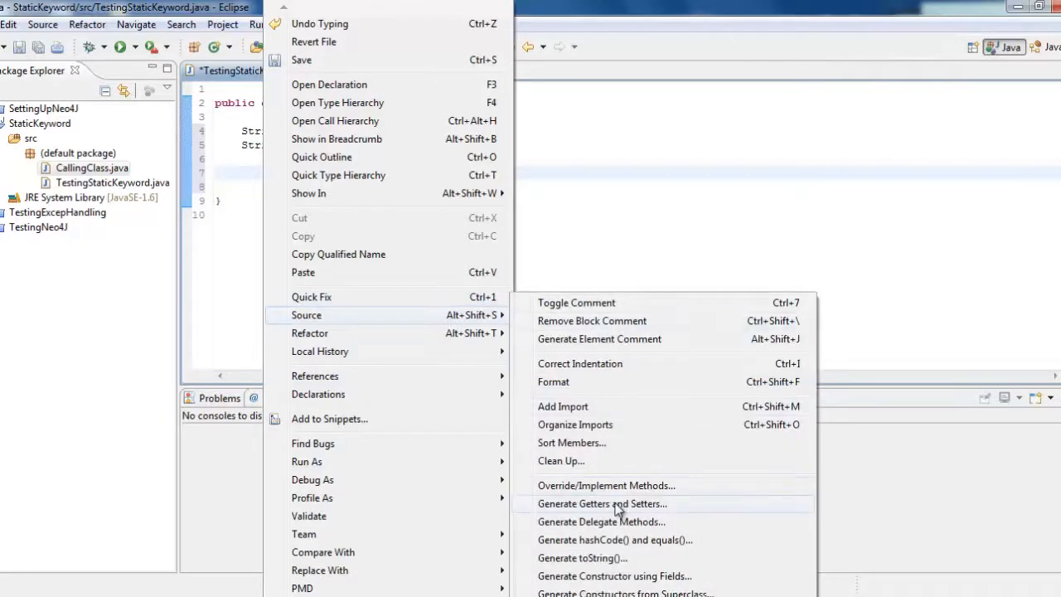
pyautogui.click(603, 503)
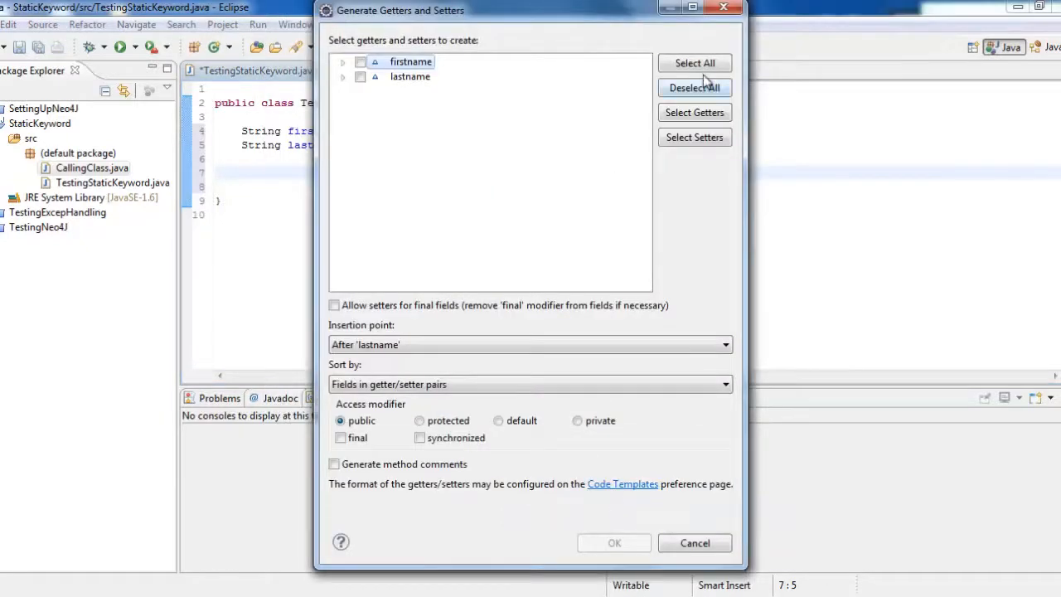
pyautogui.click(695, 63)
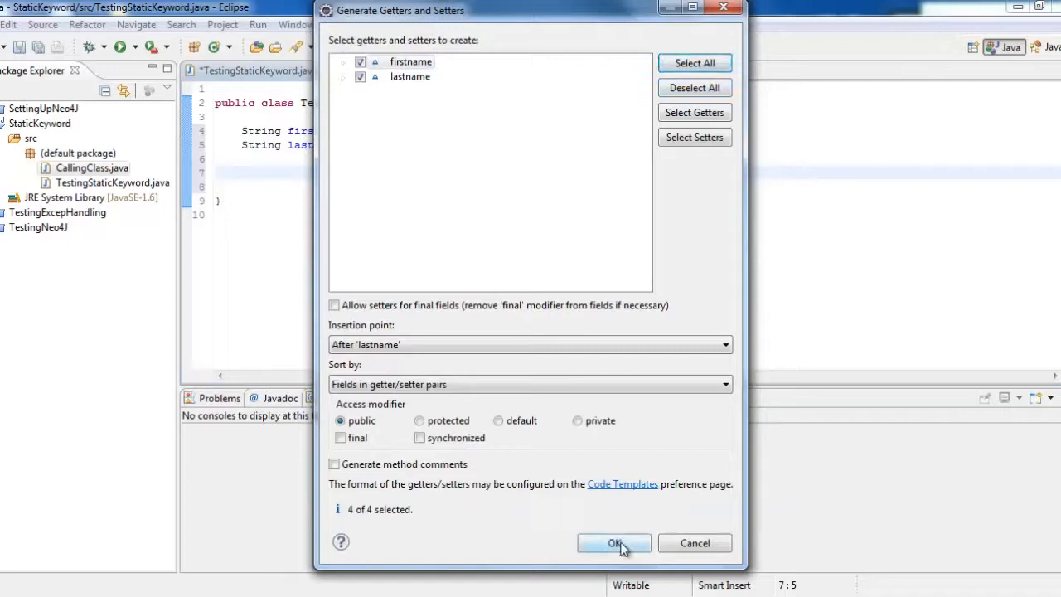
pyautogui.click(613, 543)
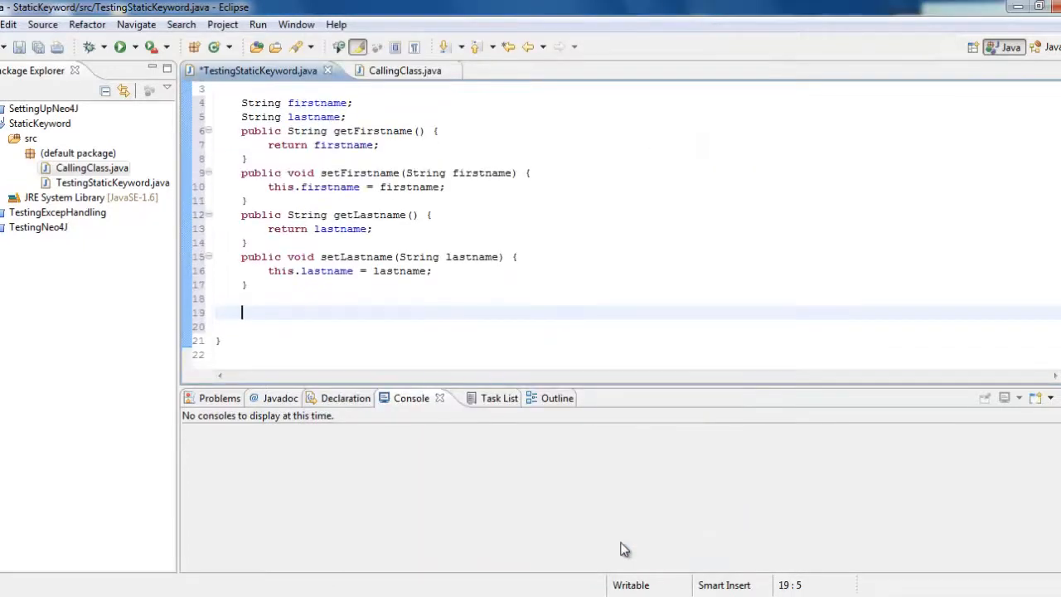
pyautogui.click(348, 117)
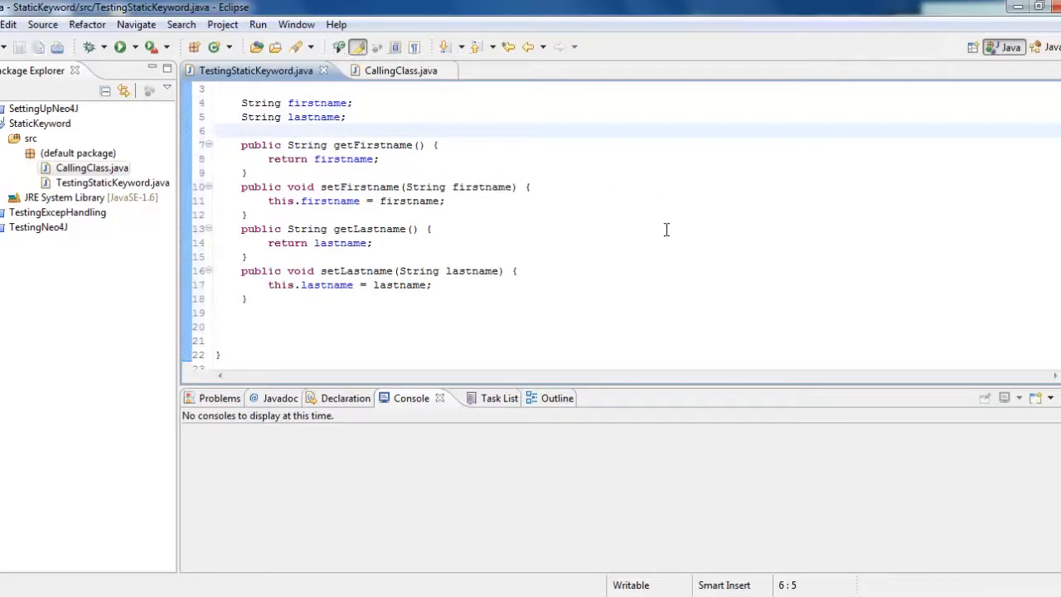
pyautogui.scroll(3)
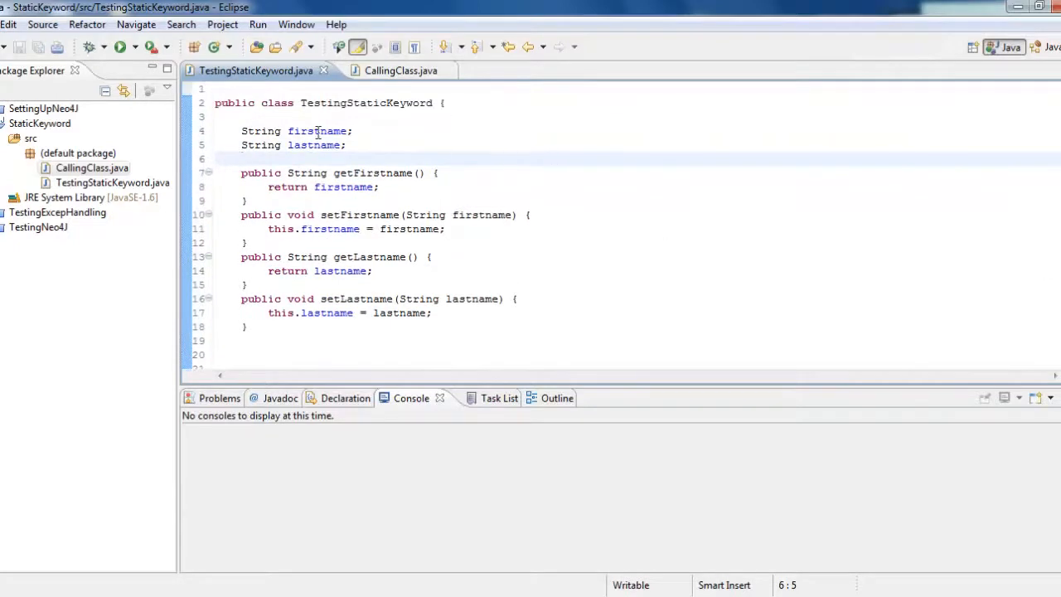
pyautogui.moveTo(401, 70)
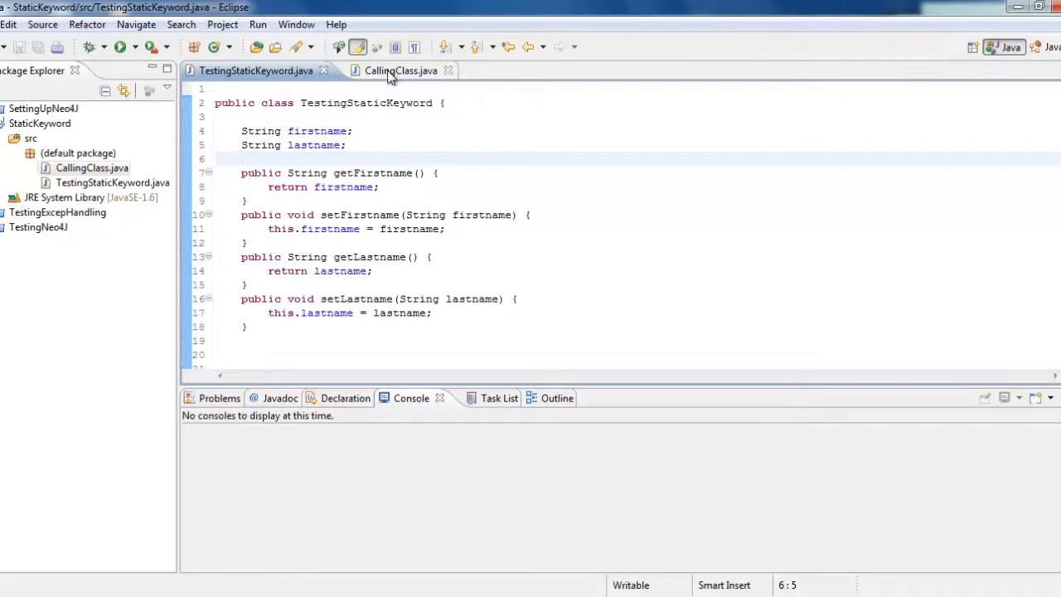
pyautogui.doubleClick(365, 102)
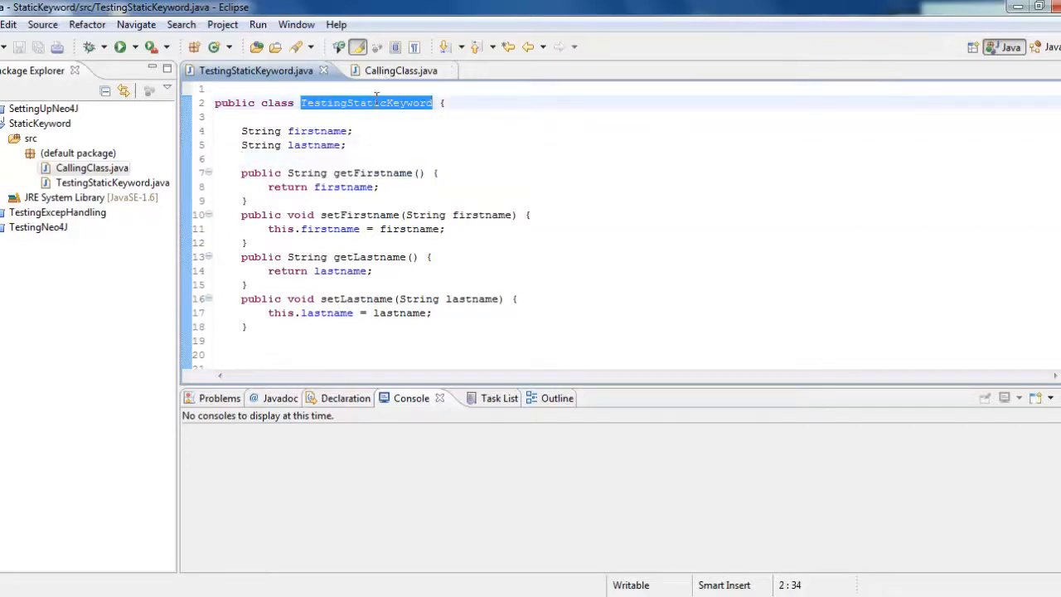
# In CallingClass main, add TestingStaticKeyword test = new TestingStaticKeyword(); and start a test. statement
pyautogui.click(390, 70)
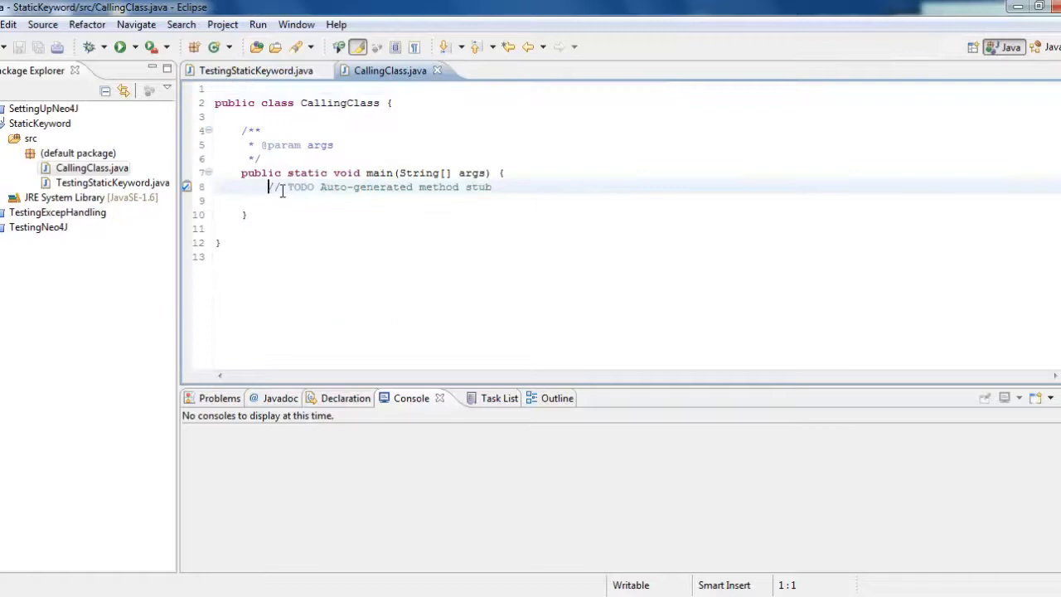
pyautogui.write('TestingStaticKeyword')
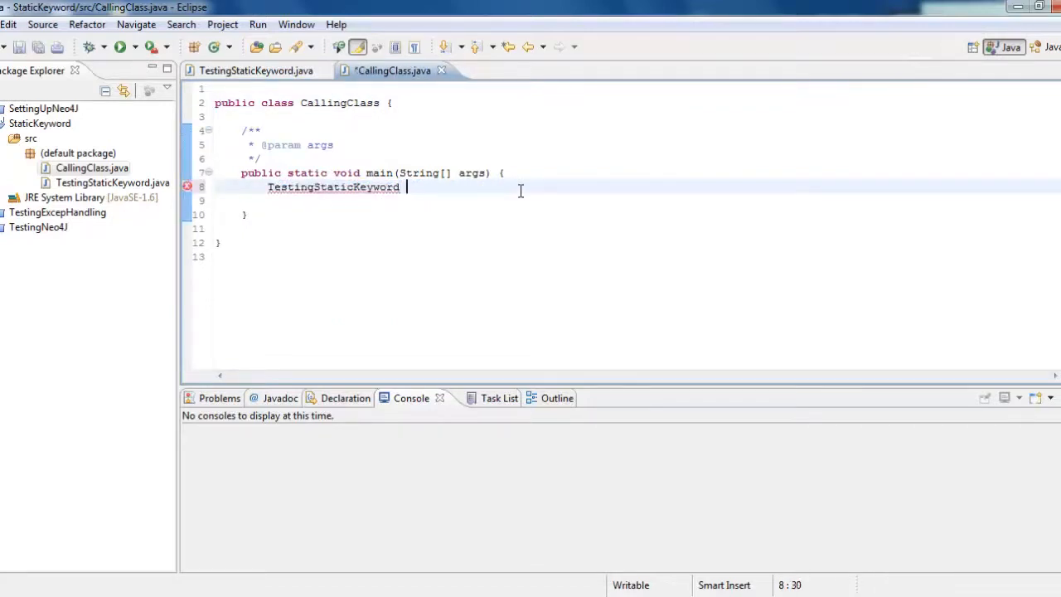
pyautogui.write('t')
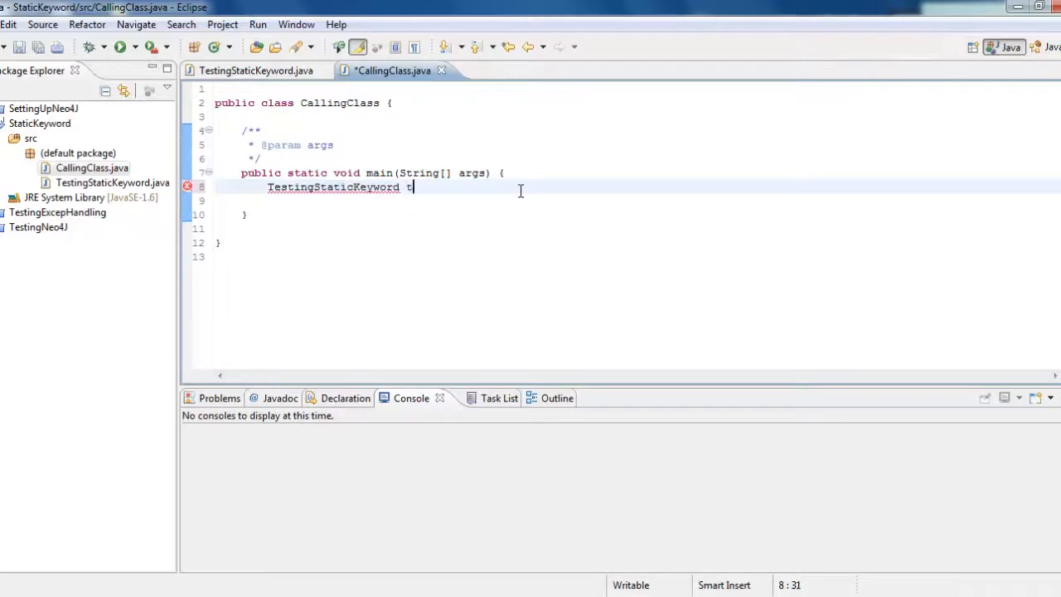
pyautogui.write('est =')
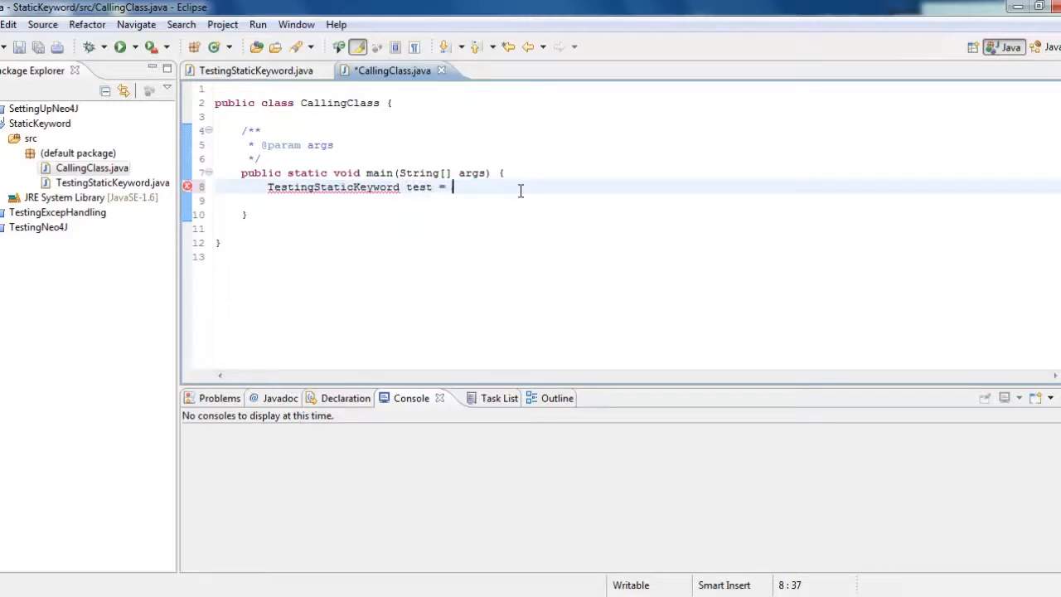
pyautogui.write('new TestingStaticKeyword()')
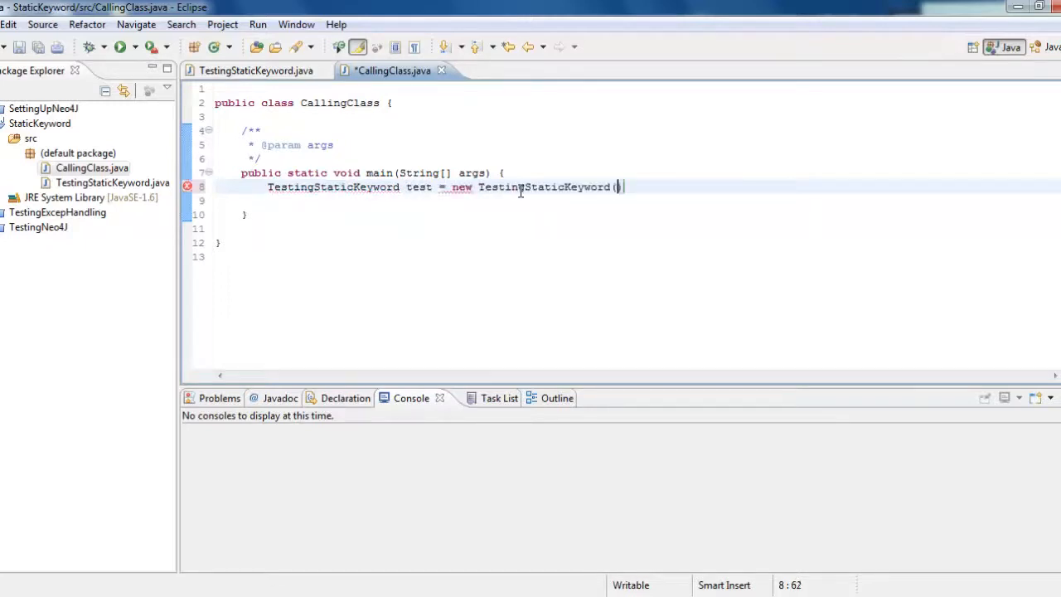
pyautogui.write(');')
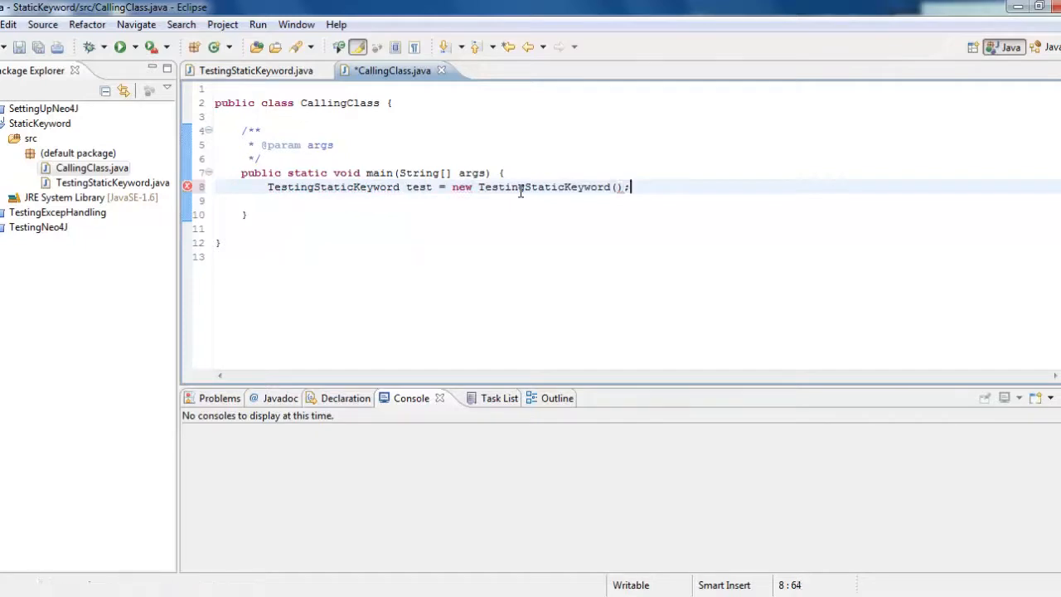
pyautogui.write('test')
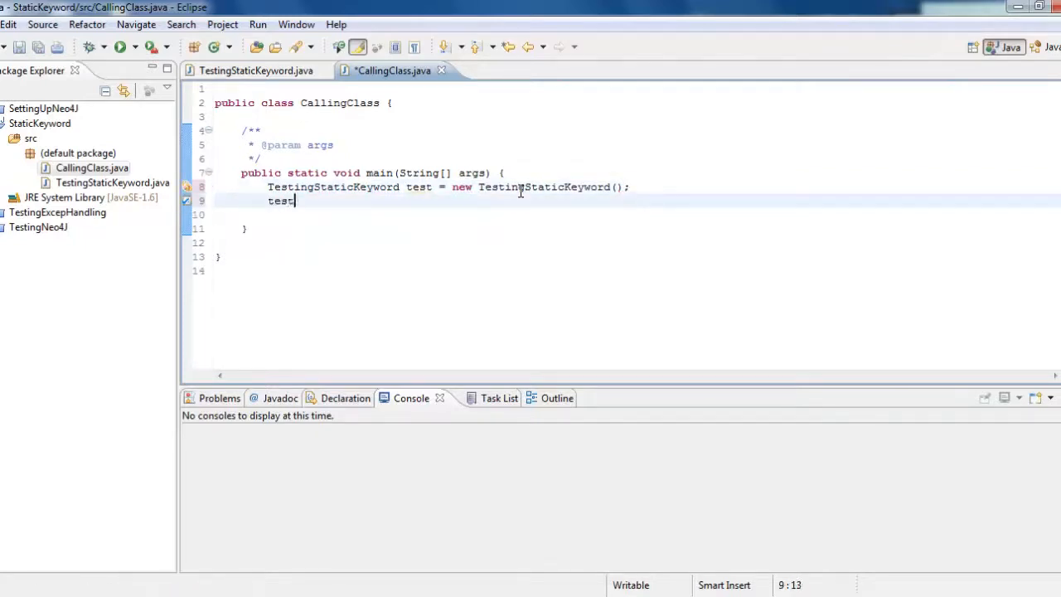
pyautogui.write('.')
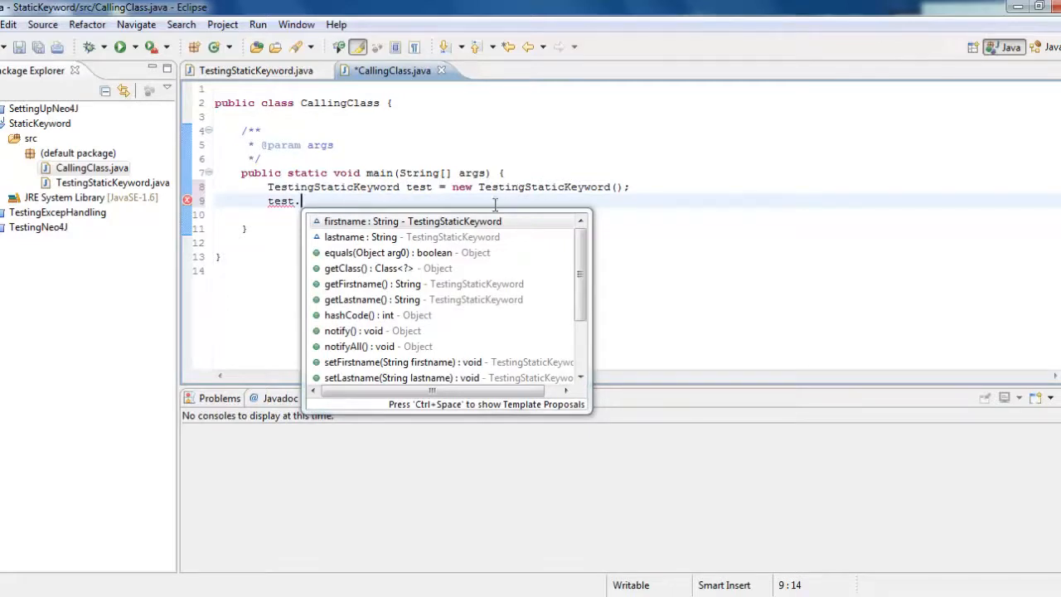
pyautogui.press('Escape')
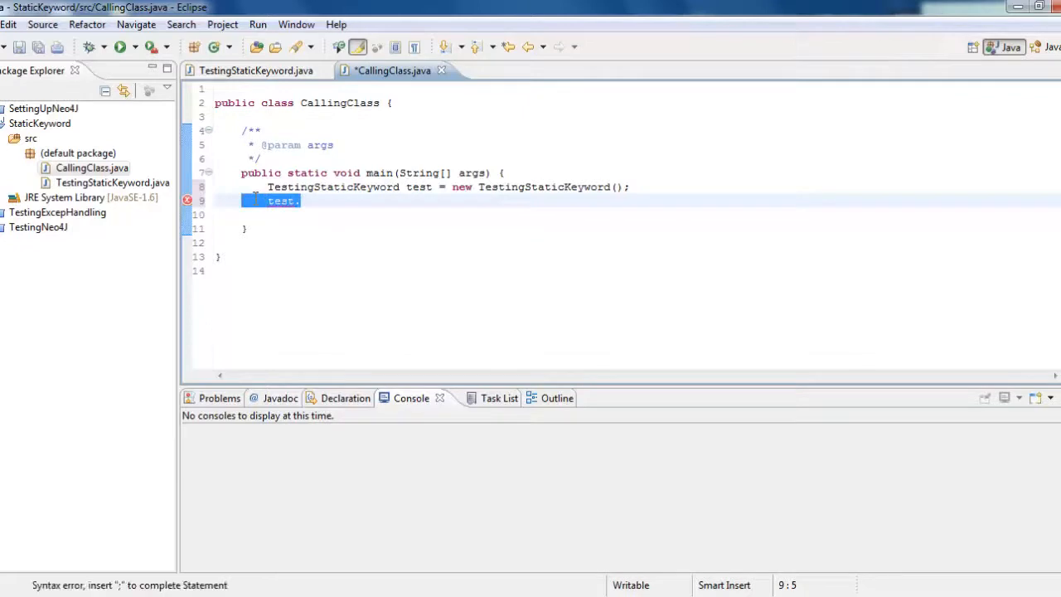
# Make firstname static and start a TestingStaticKeyword. statement in CallingClass
pyautogui.click(255, 70)
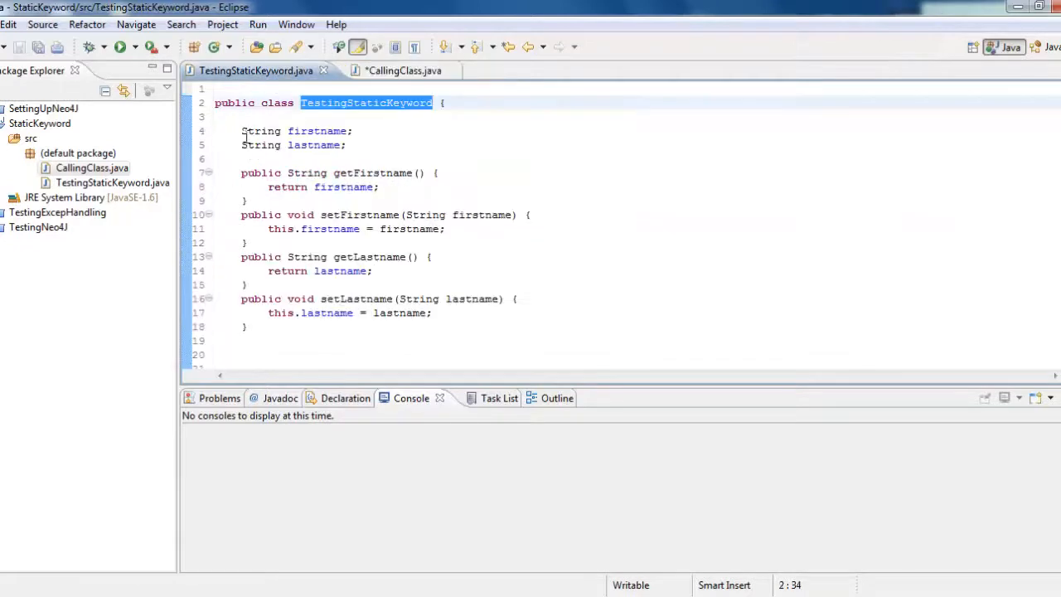
pyautogui.write('static')
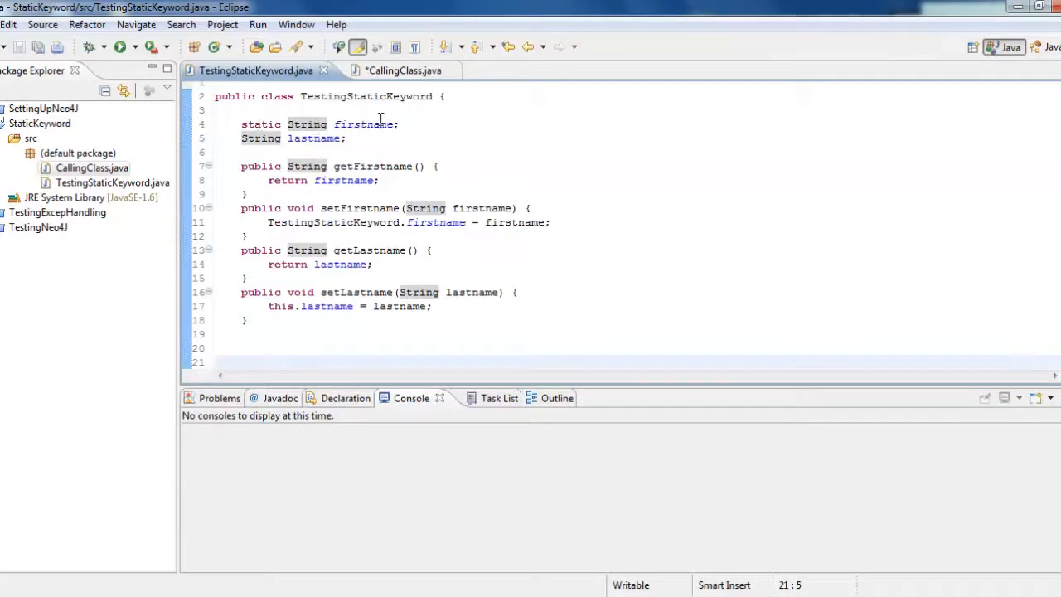
pyautogui.click(392, 70)
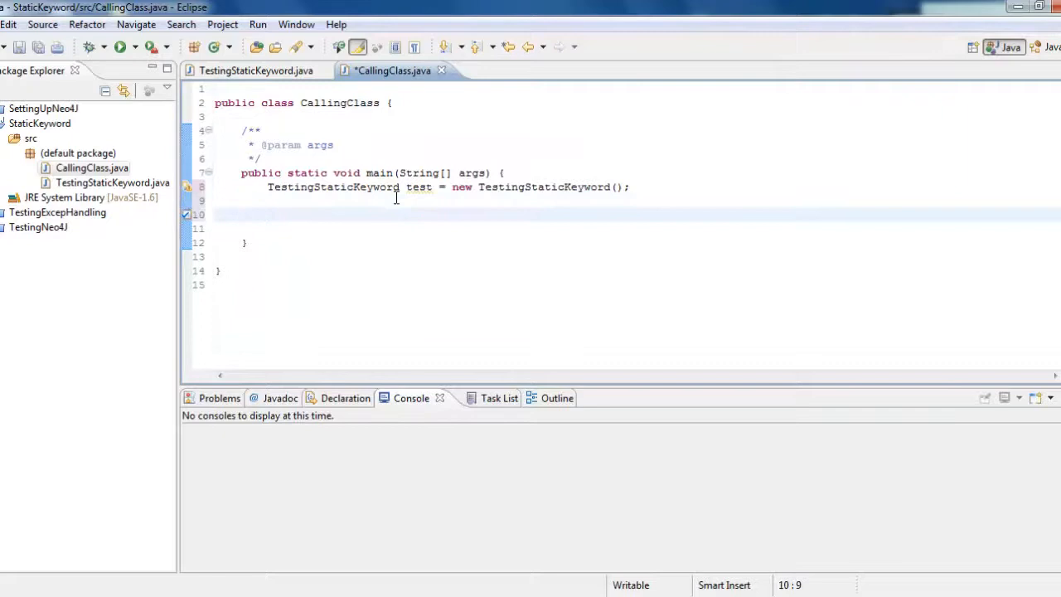
pyautogui.write('TestingStaticKeyword.')
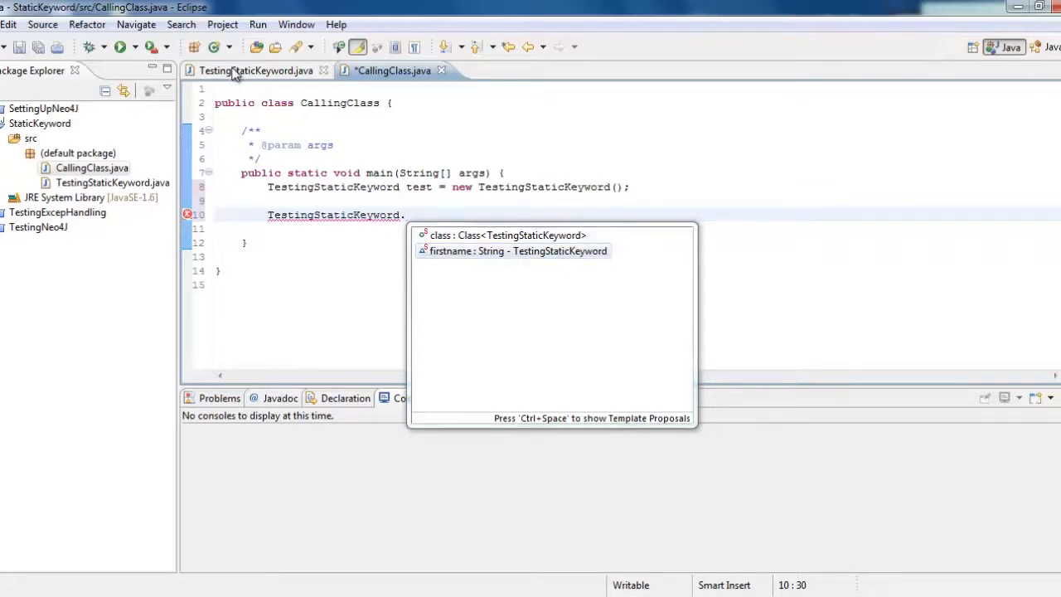
# Recheck TestingStaticKeyword's fields, then delete the unfinished class-name statement in CallingClass
pyautogui.click(256, 69)
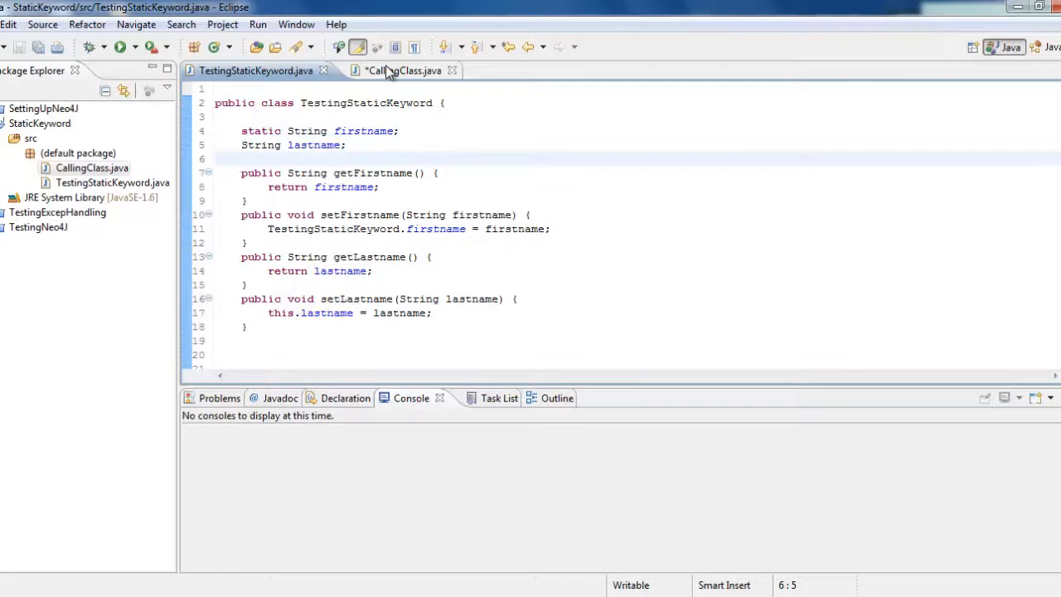
pyautogui.click(401, 71)
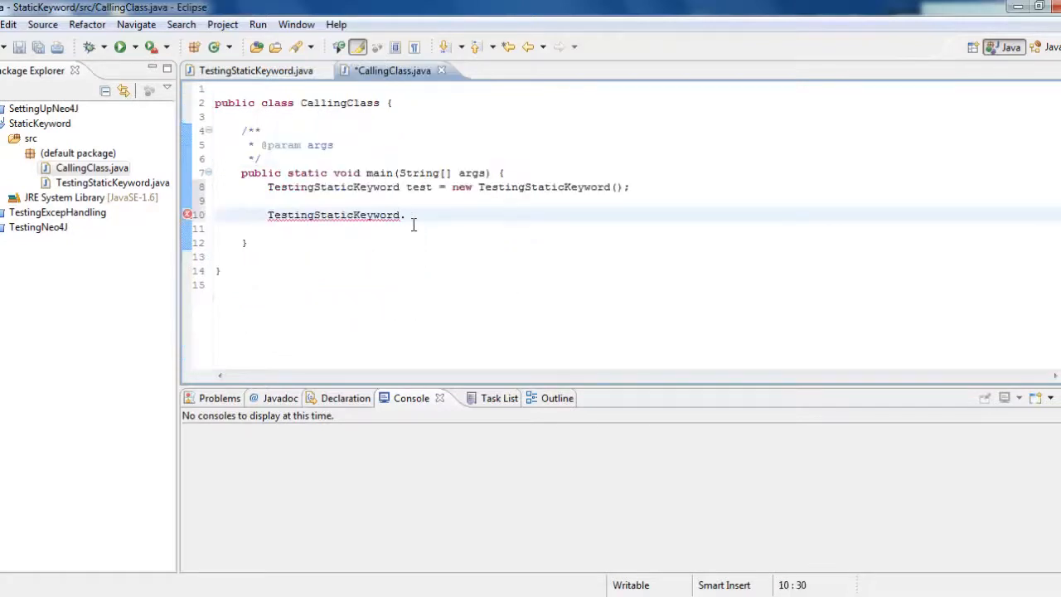
pyautogui.write('.')
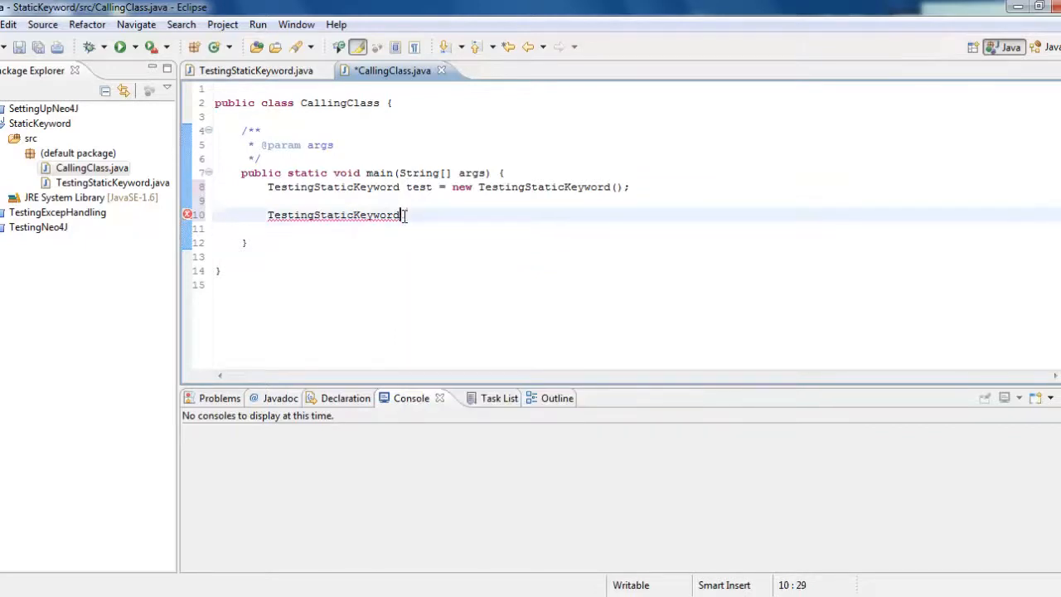
pyautogui.press('BackSpace')
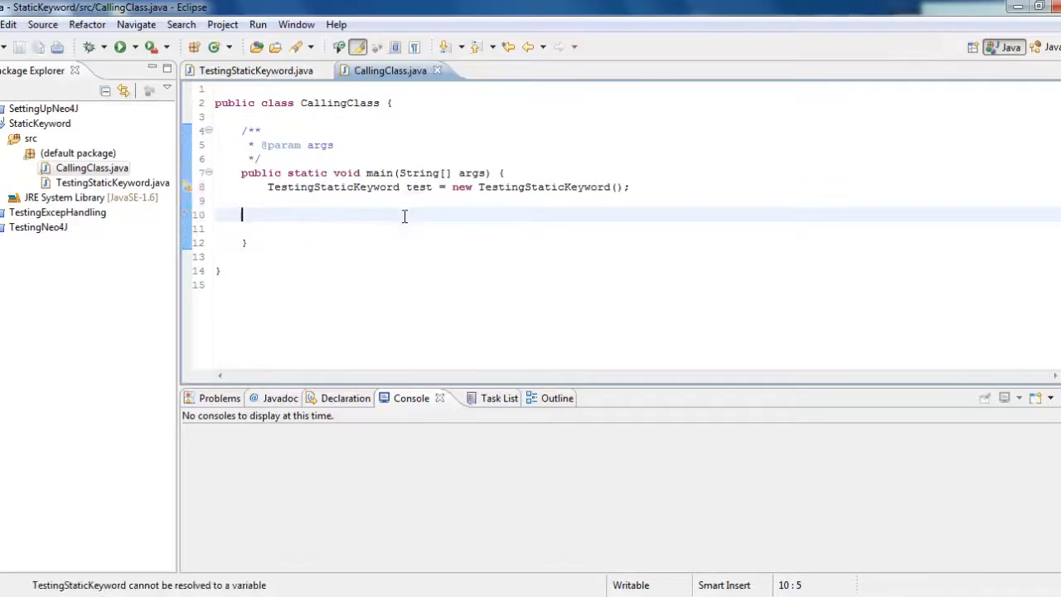
pyautogui.moveTo(255, 70)
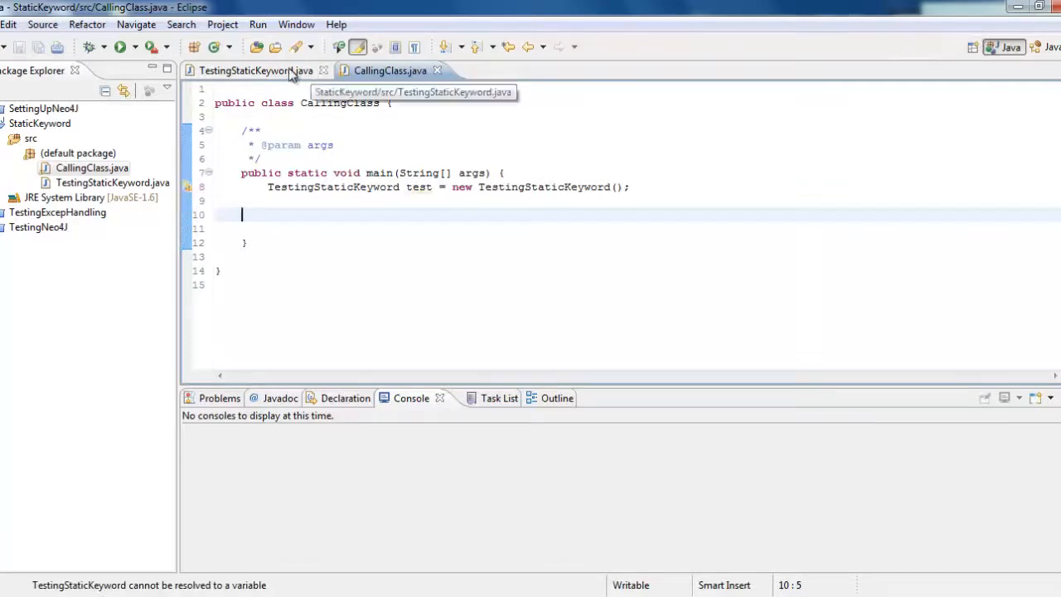
# Add the static keyword before lastname in TestingStaticKeyword
pyautogui.click(248, 70)
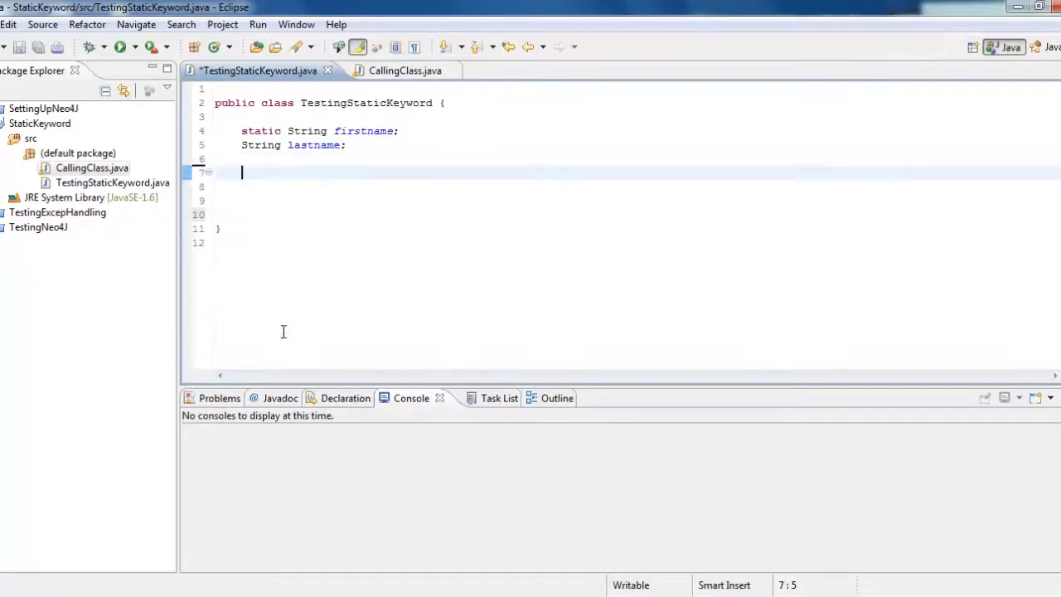
pyautogui.write('stat')
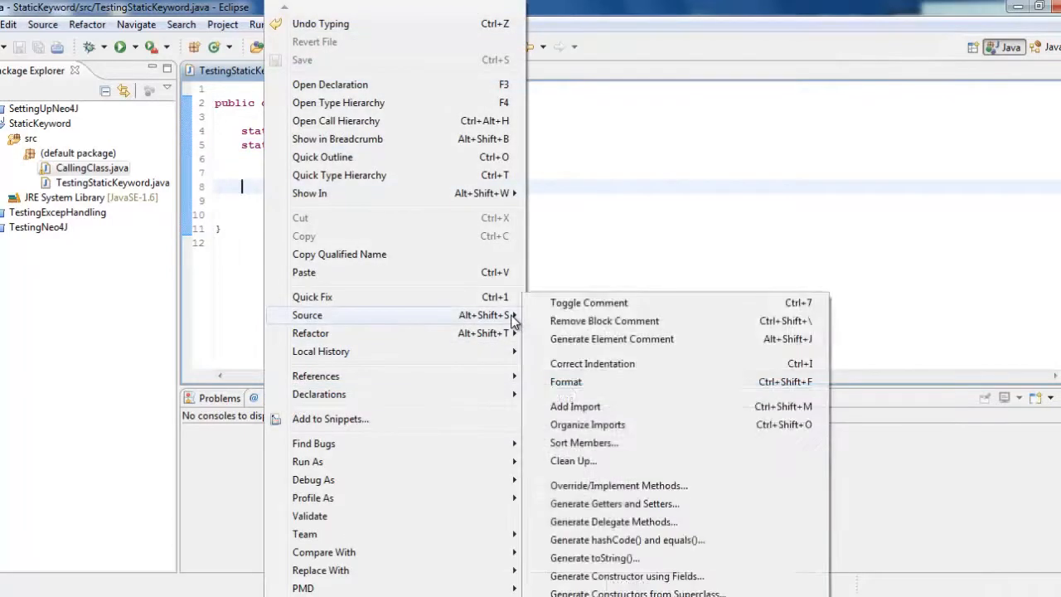
# Generate getters and setters for firstname and lastname, inspect getFirstname, and return to CallingClass
pyautogui.click(614, 503)
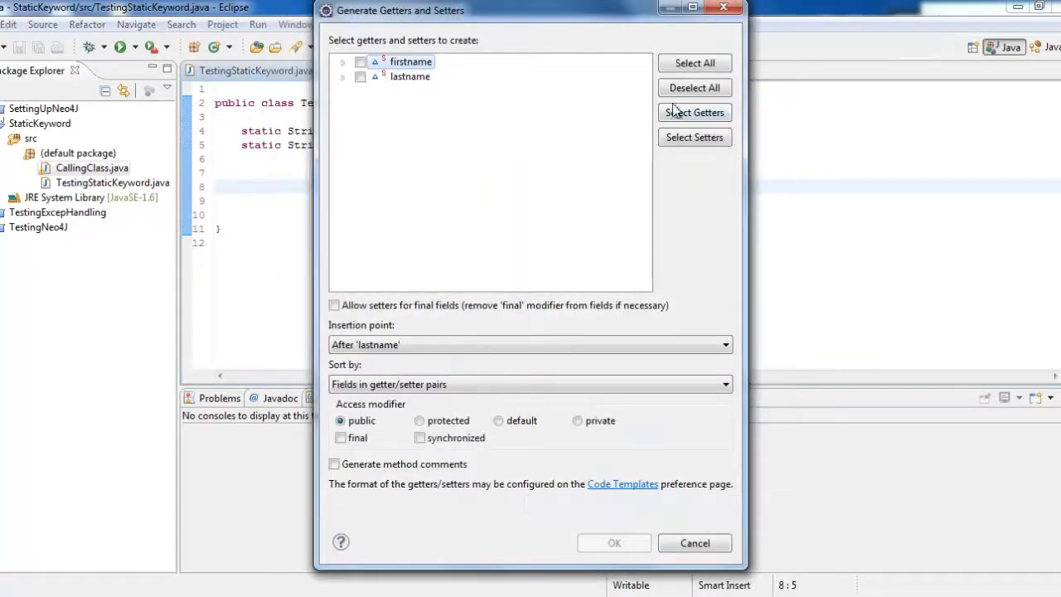
pyautogui.click(693, 63)
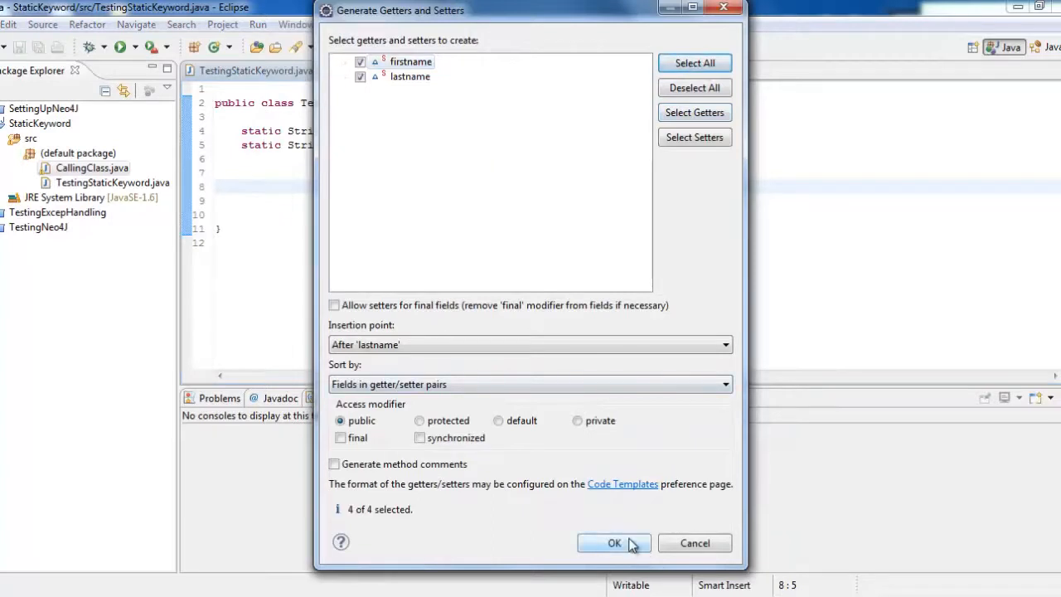
pyautogui.click(613, 543)
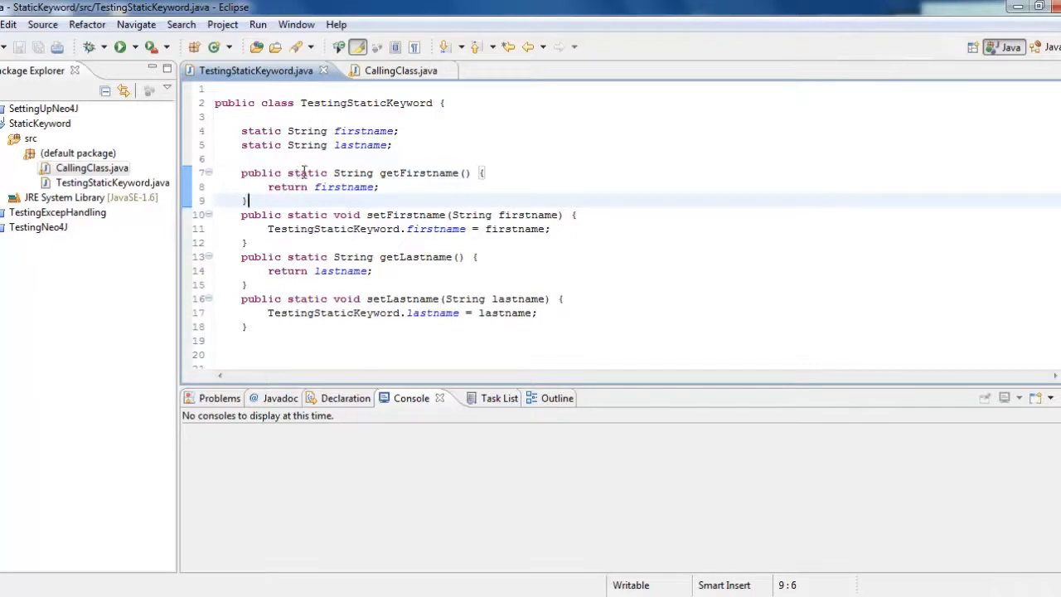
pyautogui.doubleClick(307, 173)
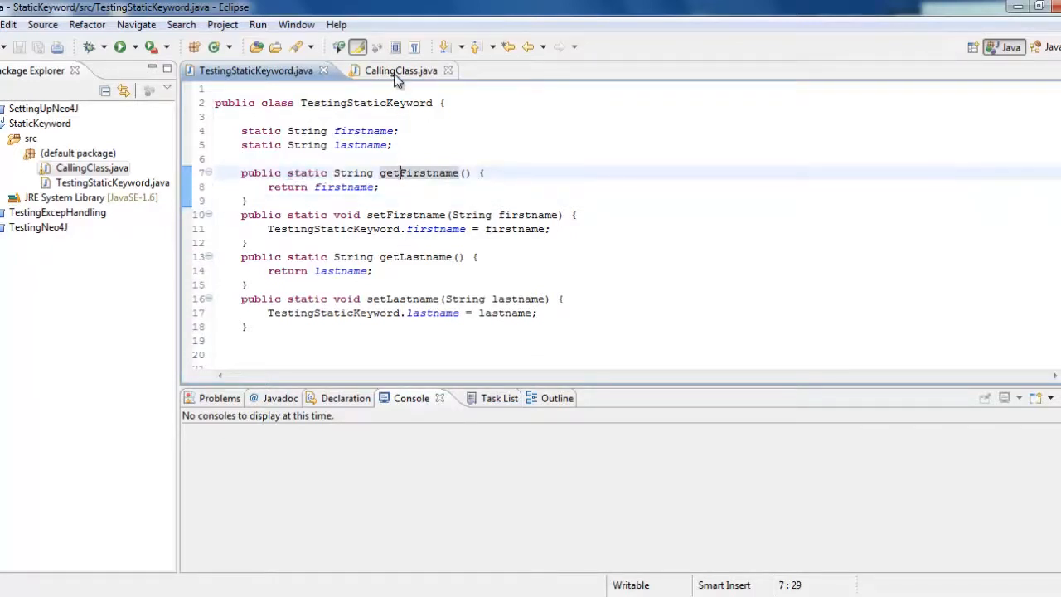
pyautogui.click(390, 70)
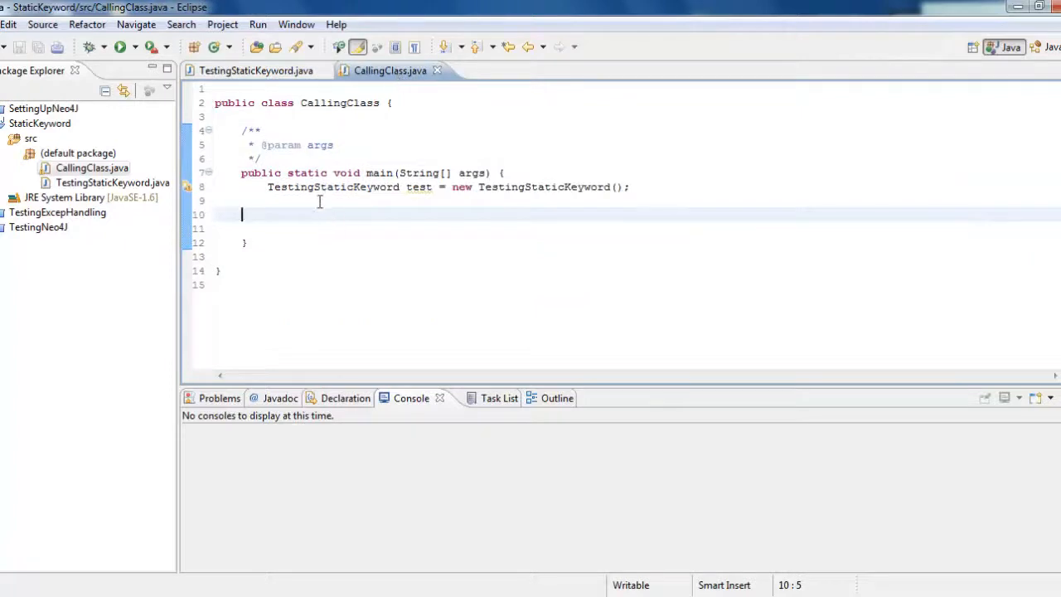
# On line 10, replace the test. call with a TestingStaticKeyword. class-name call
pyautogui.click(406, 199)
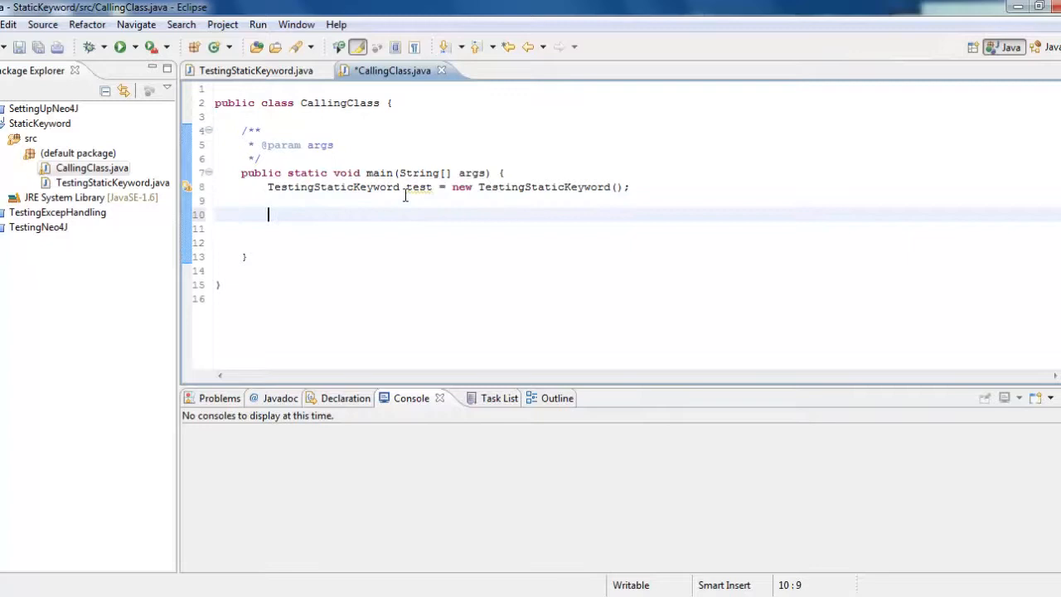
pyautogui.write('test.')
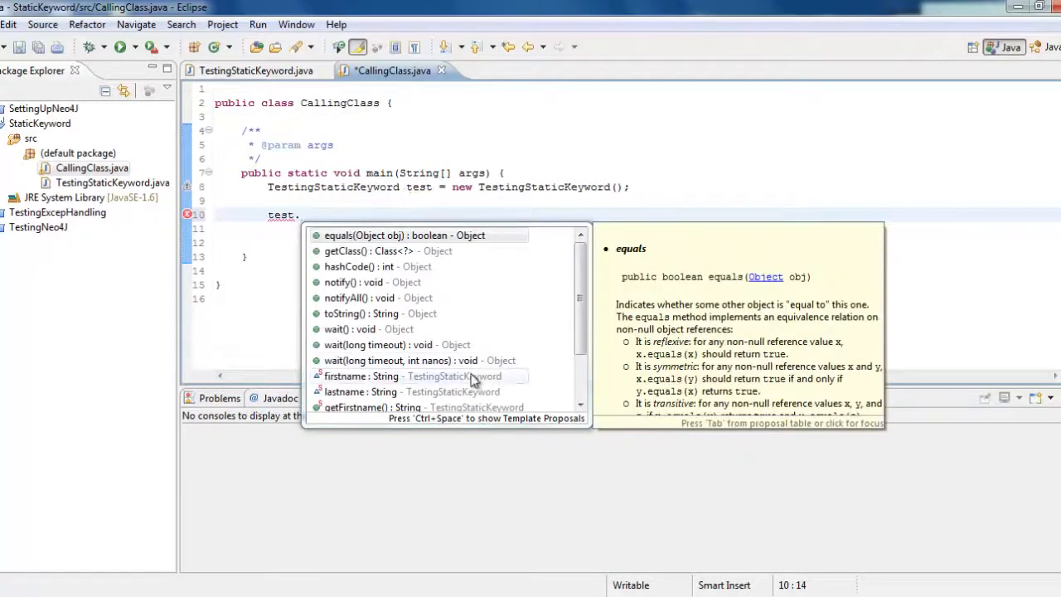
pyautogui.scroll(-3)
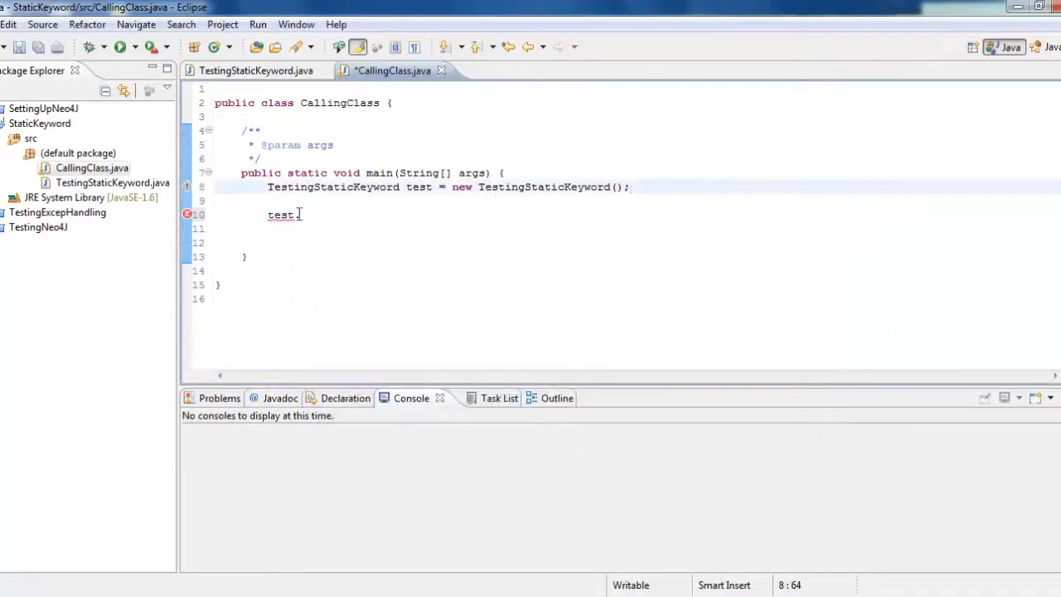
pyautogui.press('BackSpace')
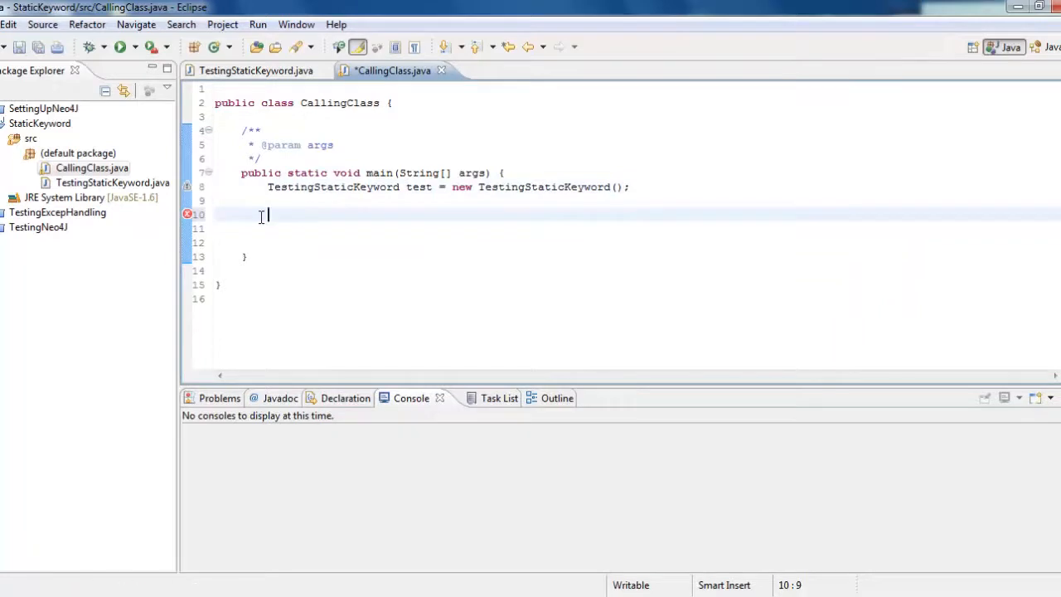
pyautogui.write('TestingStaticKeyword')
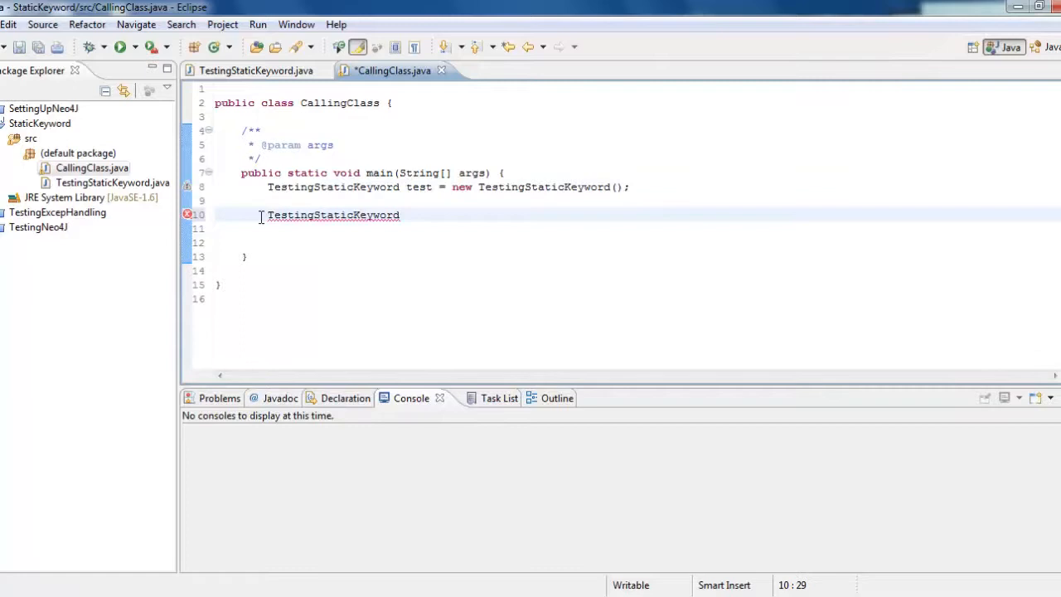
pyautogui.write('.')
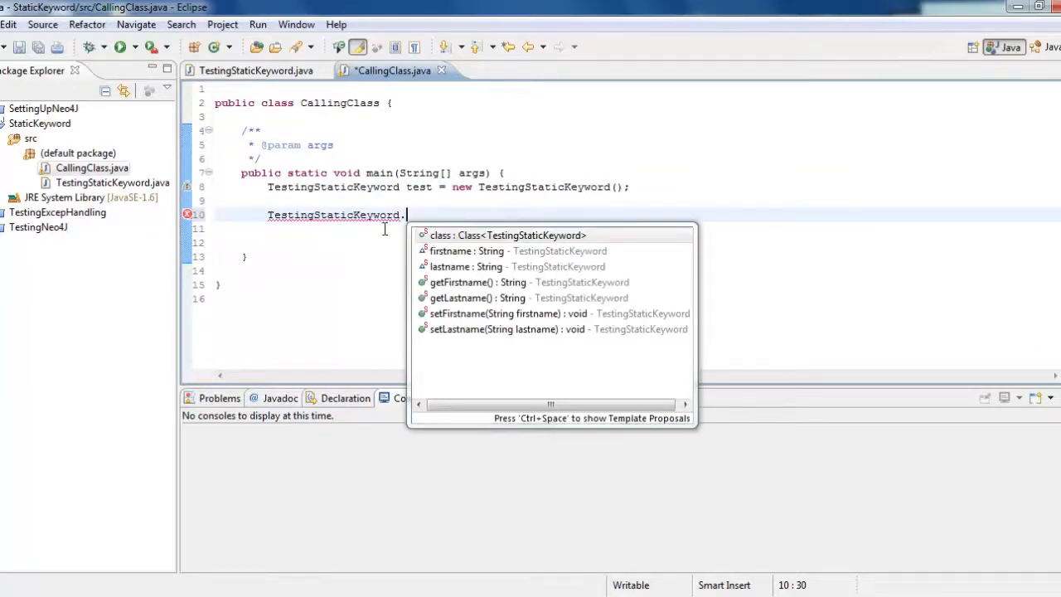
pyautogui.moveTo(559, 251)
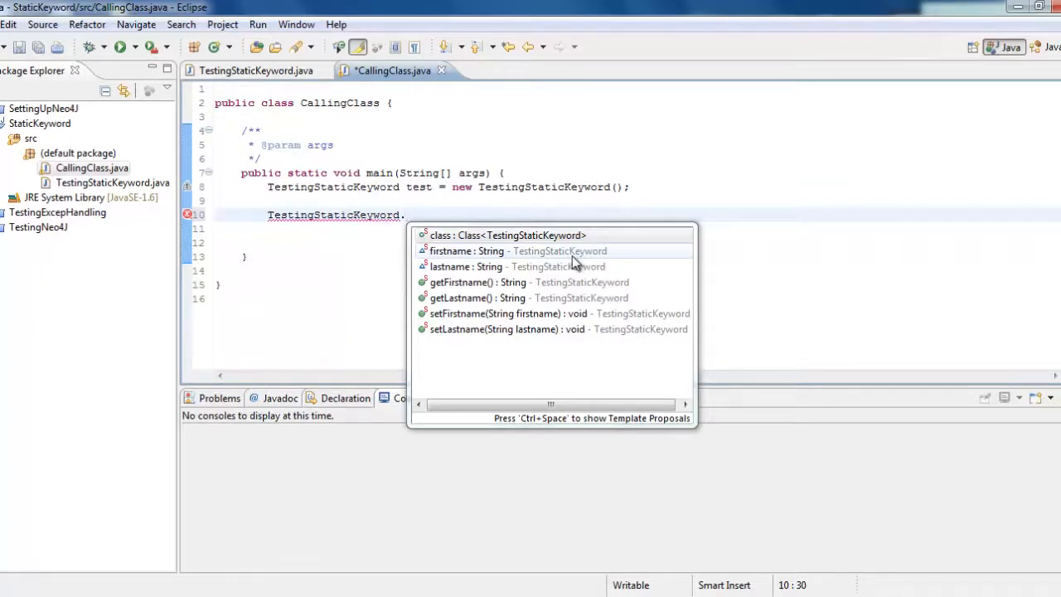
pyautogui.moveTo(553, 261)
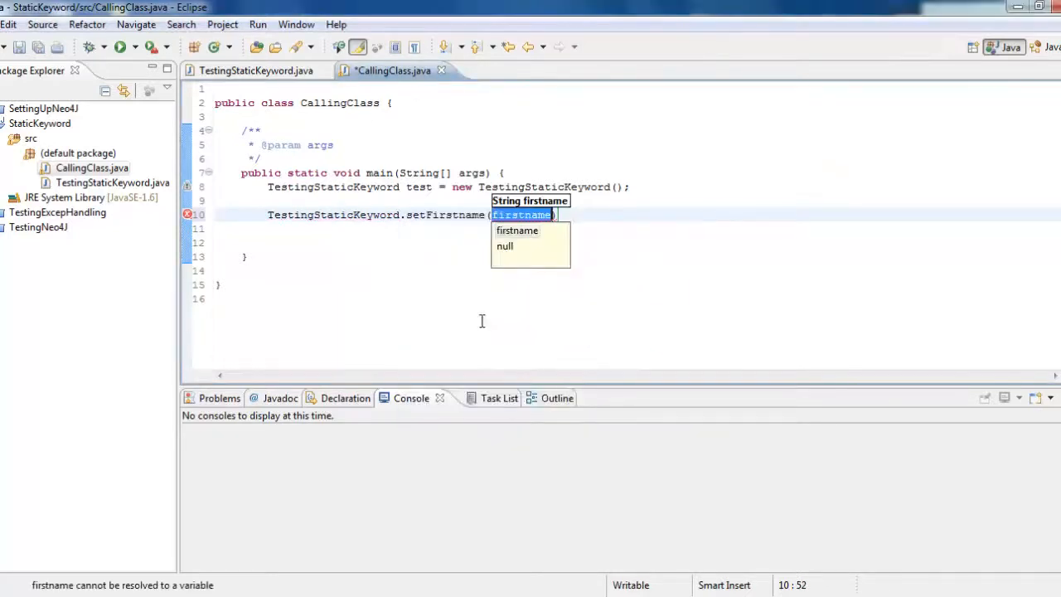
# Set first name "Gattu" and last name "Srik" through TestingStaticKeyword's static setters and save
pyautogui.write('"Gattu')
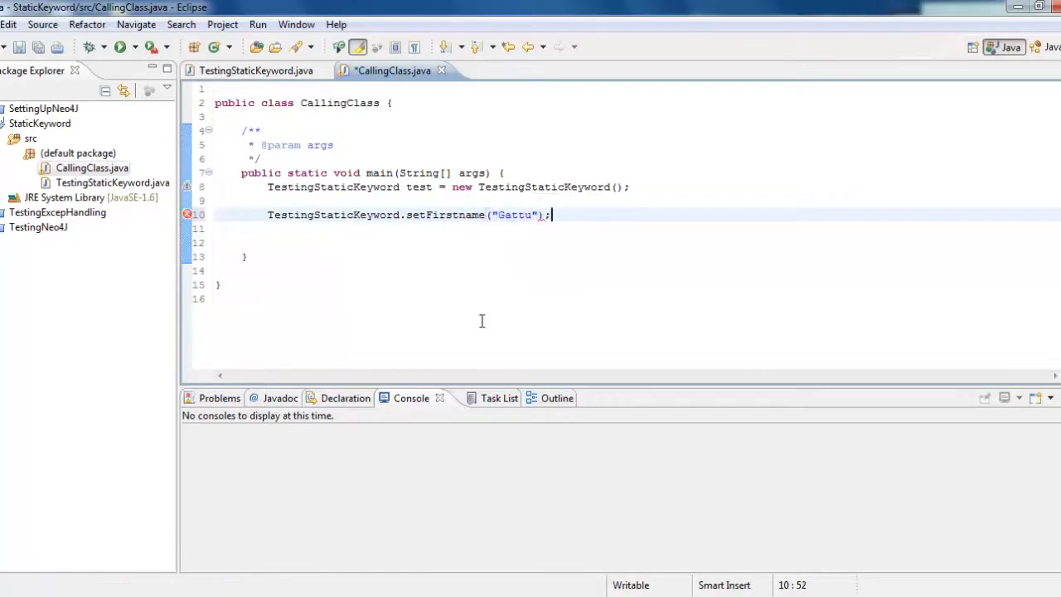
pyautogui.write('TestingStaticKeyword.setLastname(')
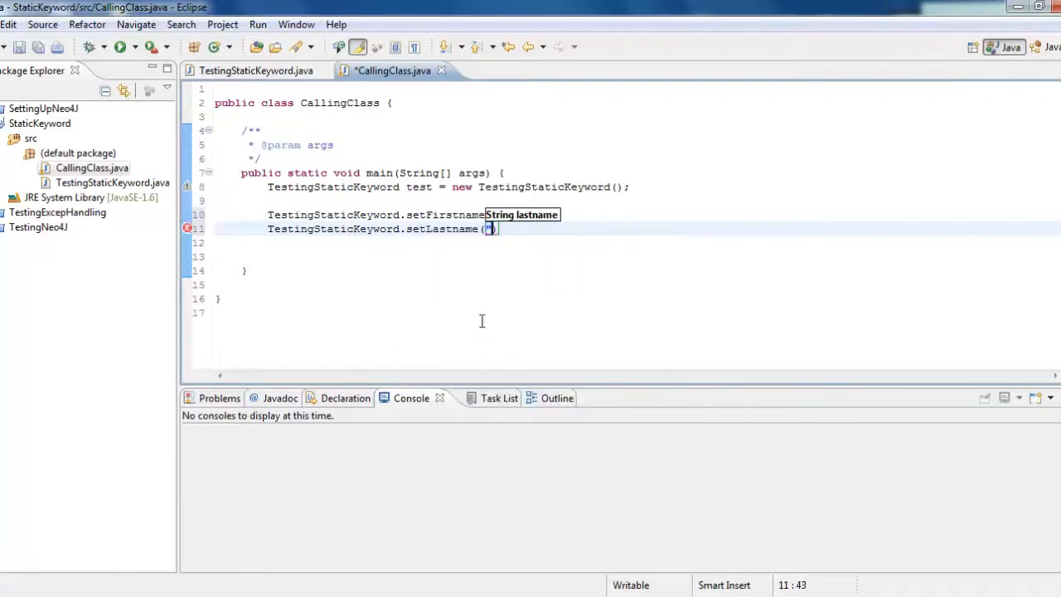
pyautogui.write('"Srik')
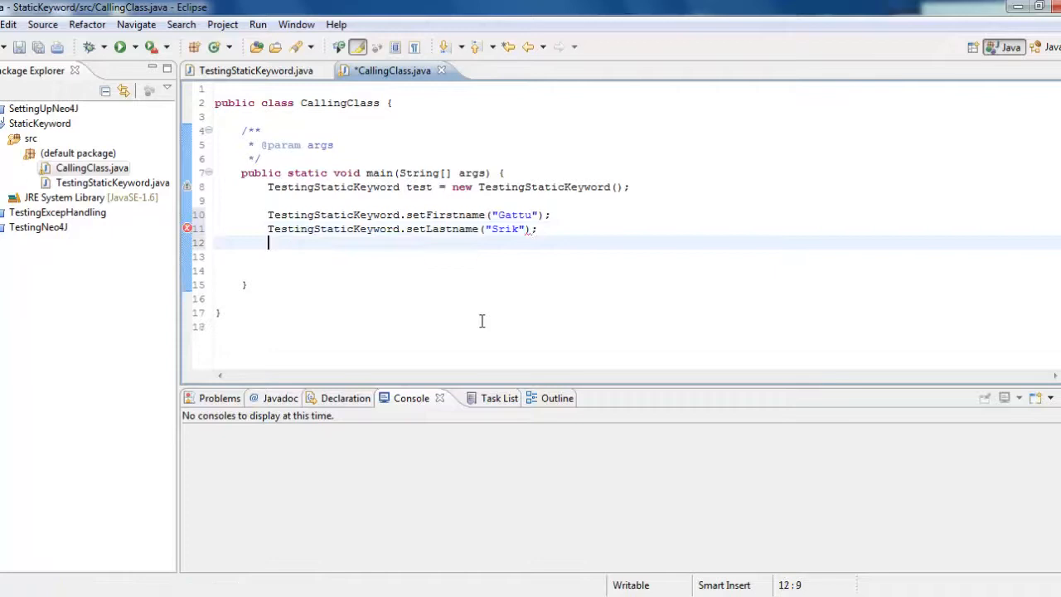
pyautogui.press('enter')
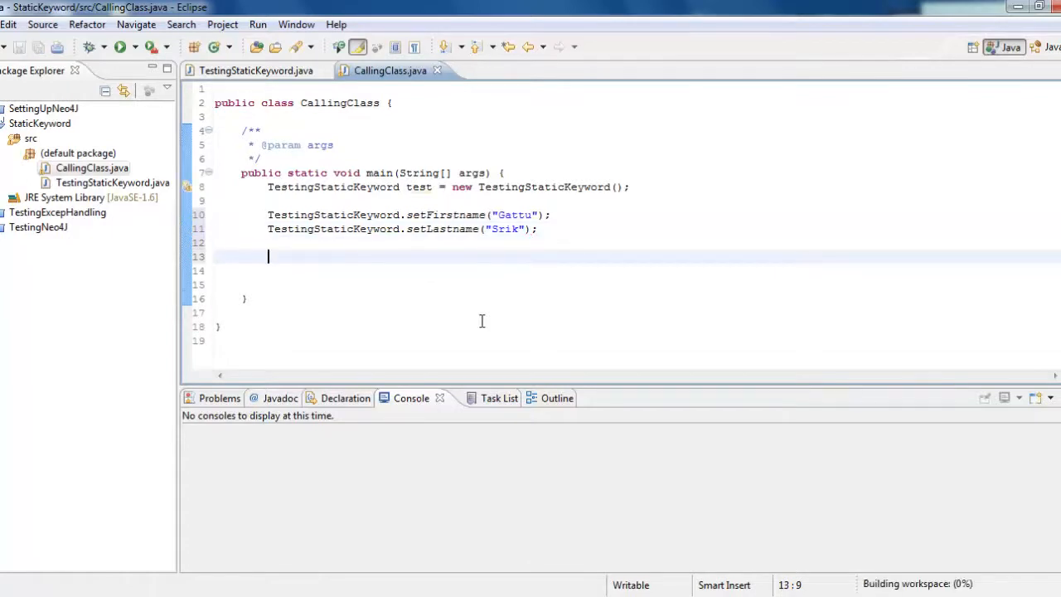
# Print labelled firstname and lastname using TestingStaticKeyword.getFirstname() and getLastname()
pyautogui.write('TestingStaticKeyword.getFirstname(')
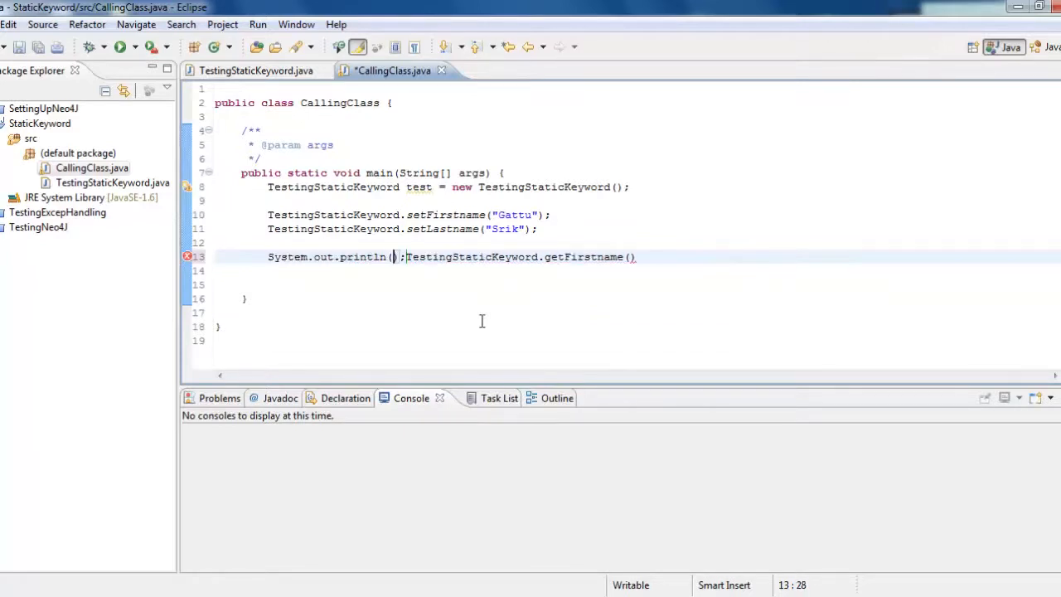
pyautogui.write('"')
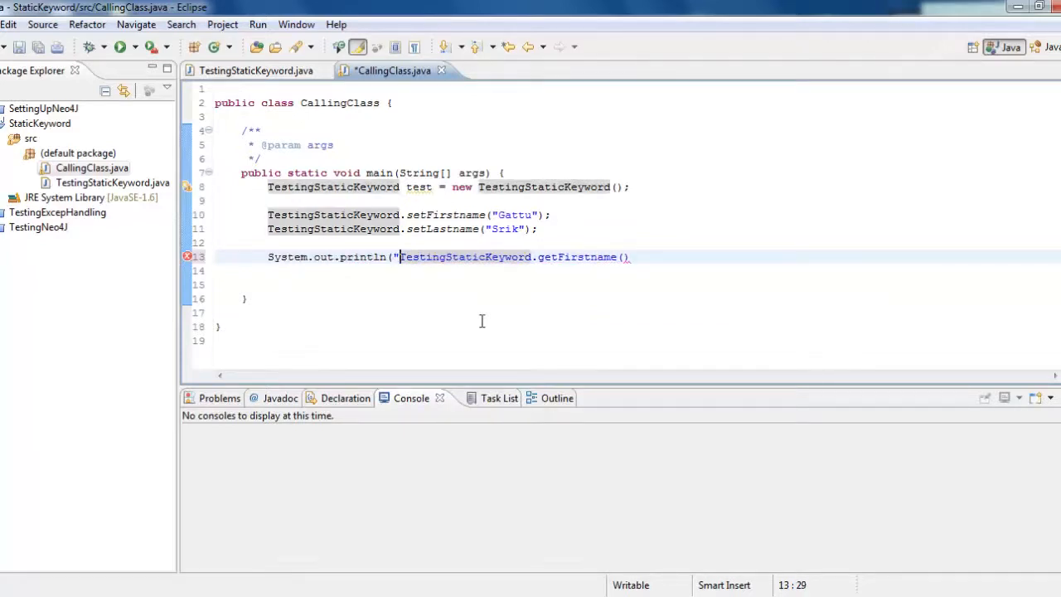
pyautogui.write('firstname"+')
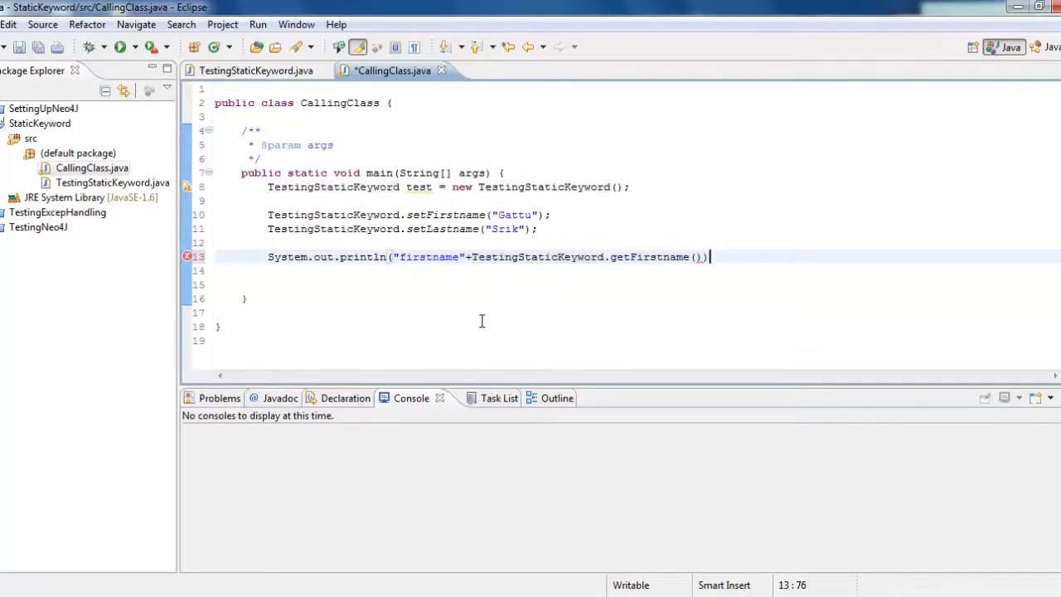
pyautogui.write('System.out.println();')
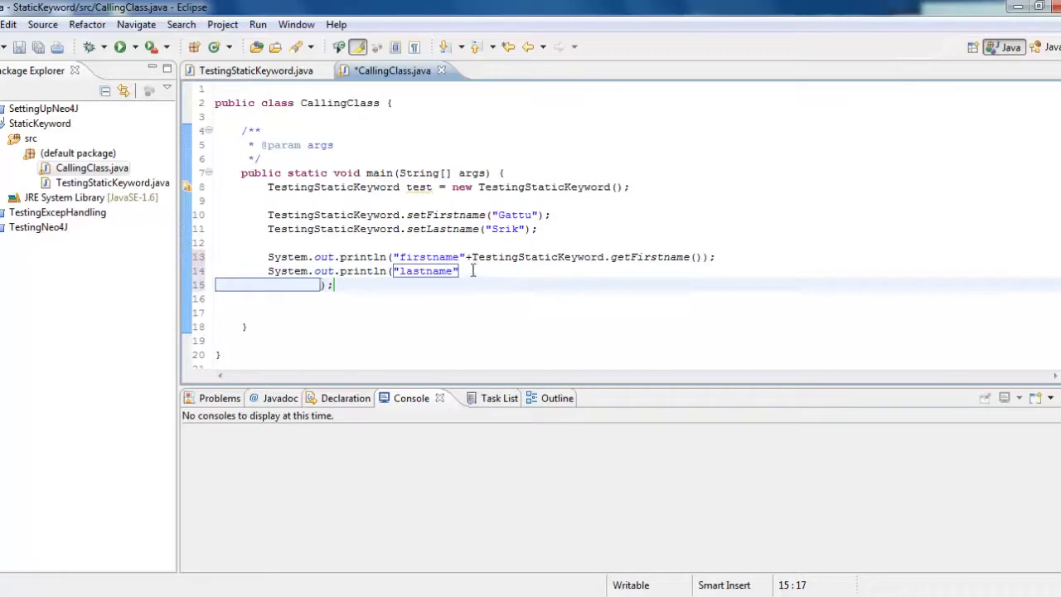
pyautogui.press('BackSpace')
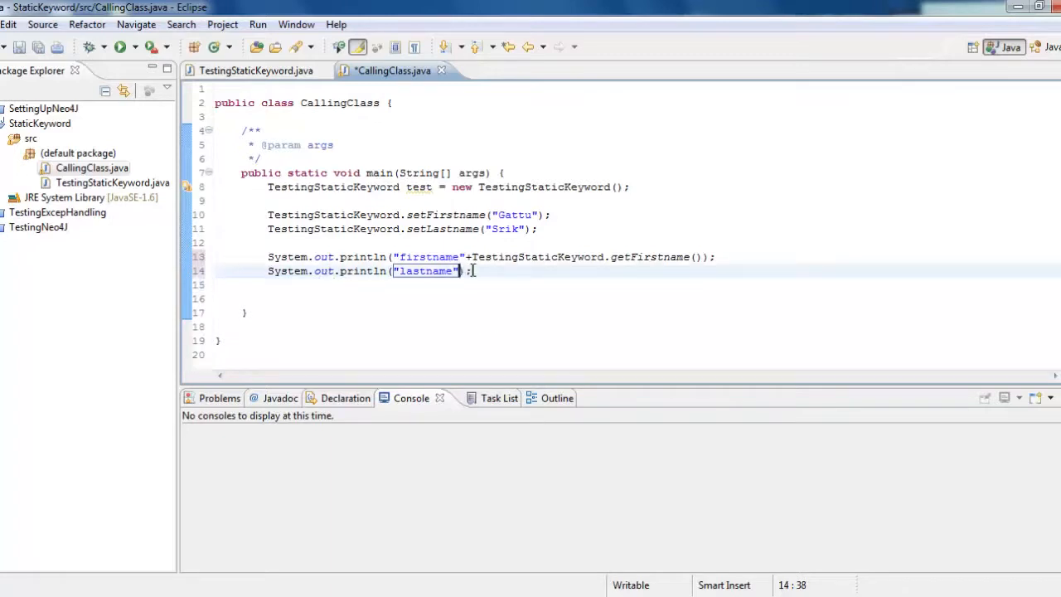
pyautogui.write('+TestingStaticKeyword.get')
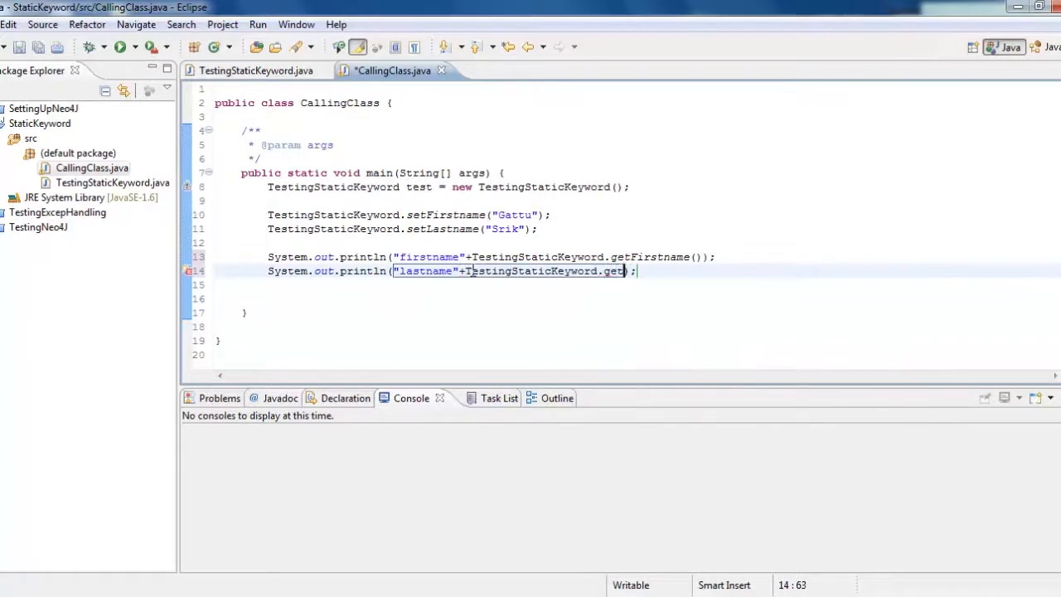
pyautogui.write('Lastname()')
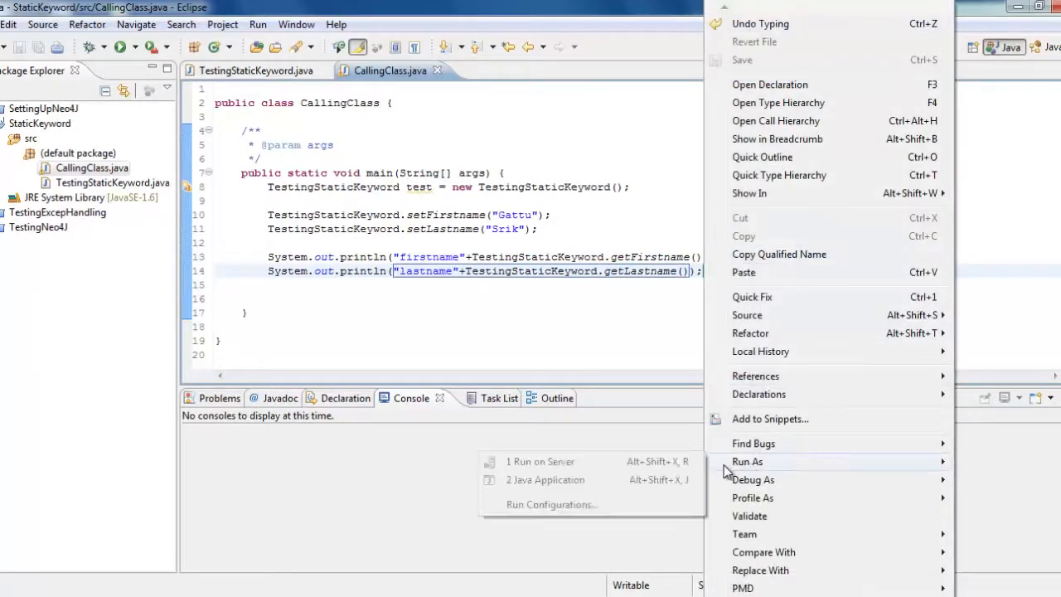
# Run CallingClass as a Java application and rerun it, printing firstname Gattu and lastname Srik
pyautogui.click(545, 480)
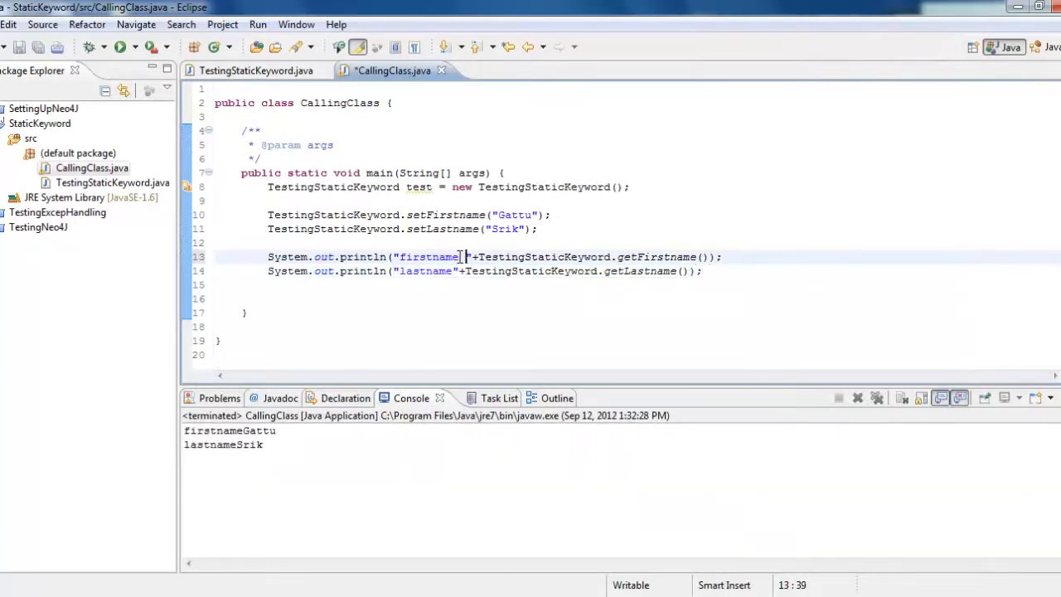
pyautogui.rightClick(456, 257)
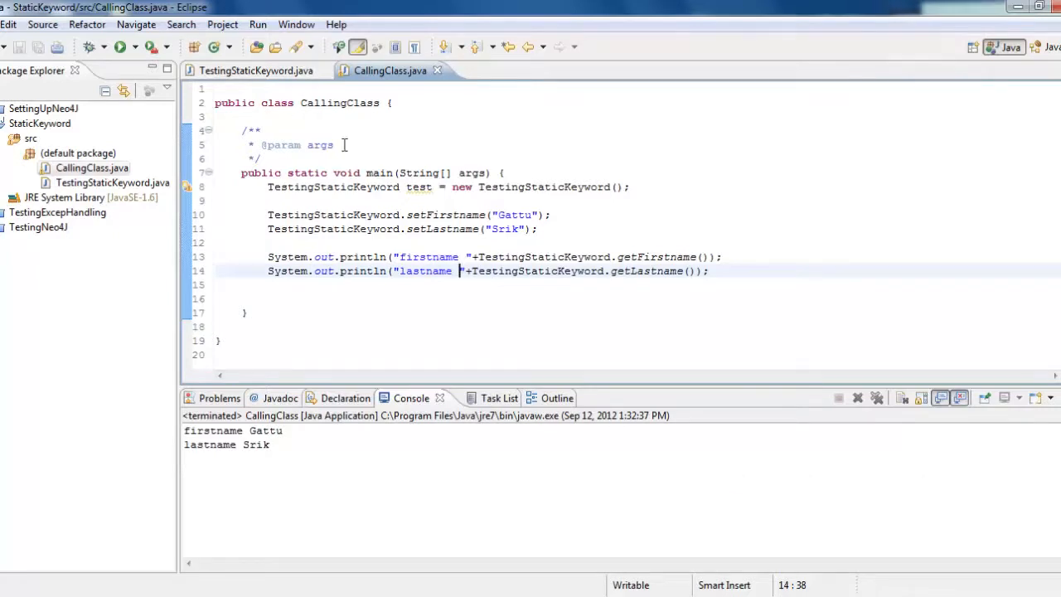
pyautogui.click(255, 70)
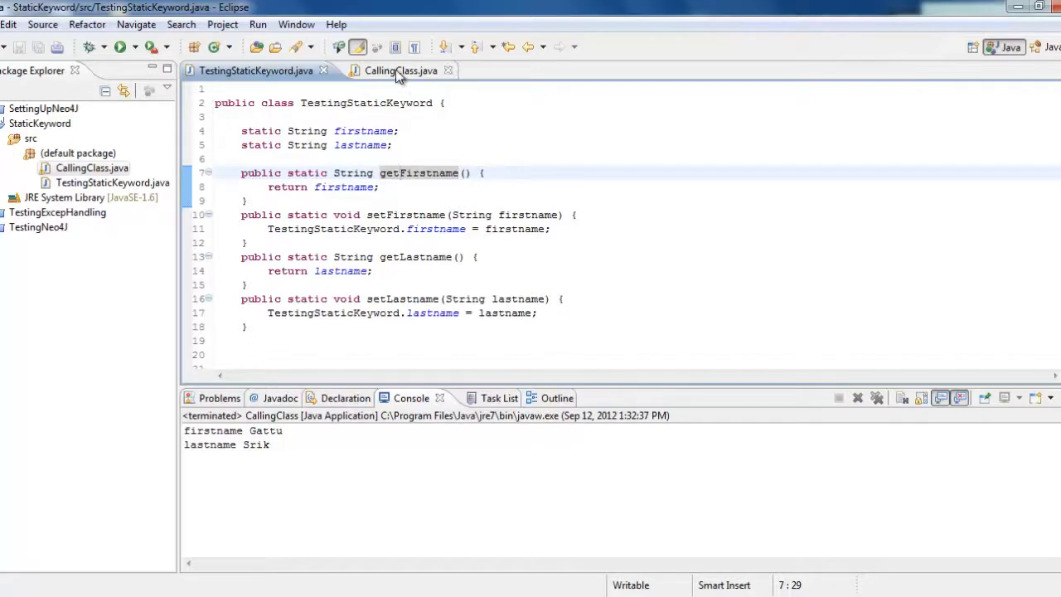
pyautogui.click(390, 70)
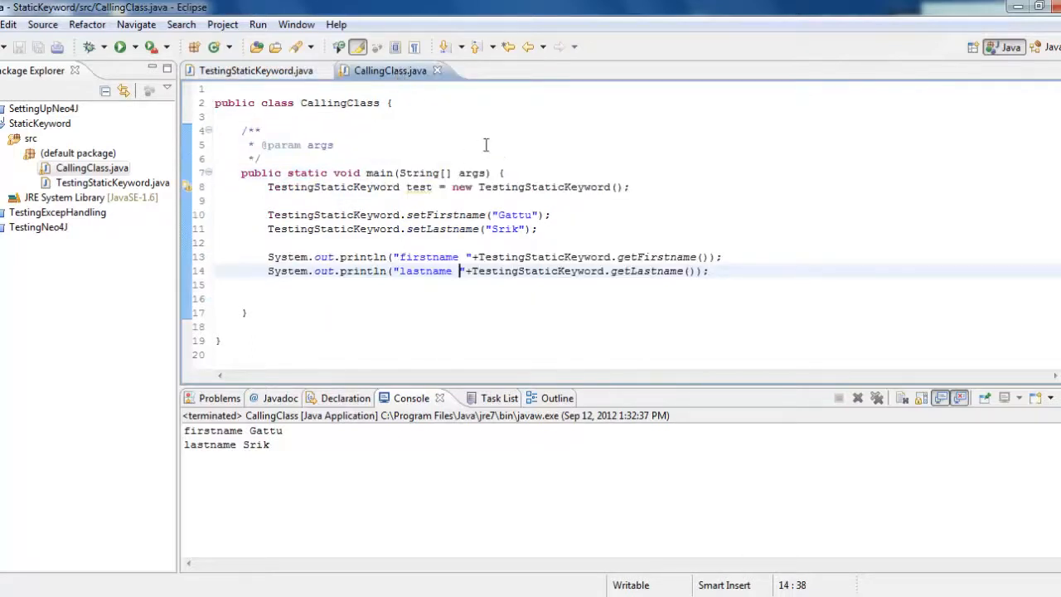
pyautogui.doubleClick(320, 144)
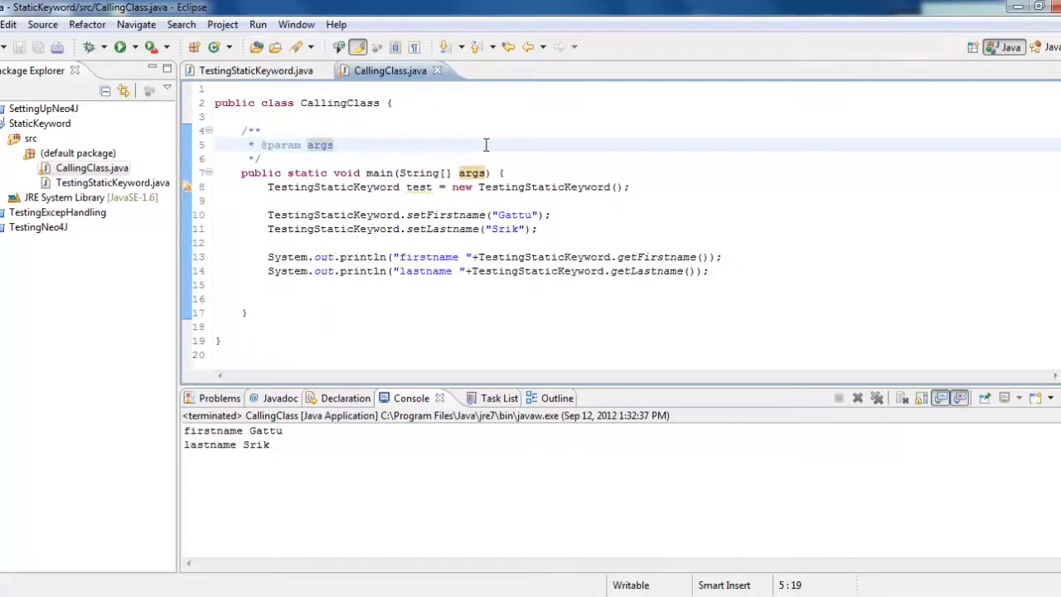
pyautogui.click(335, 145)
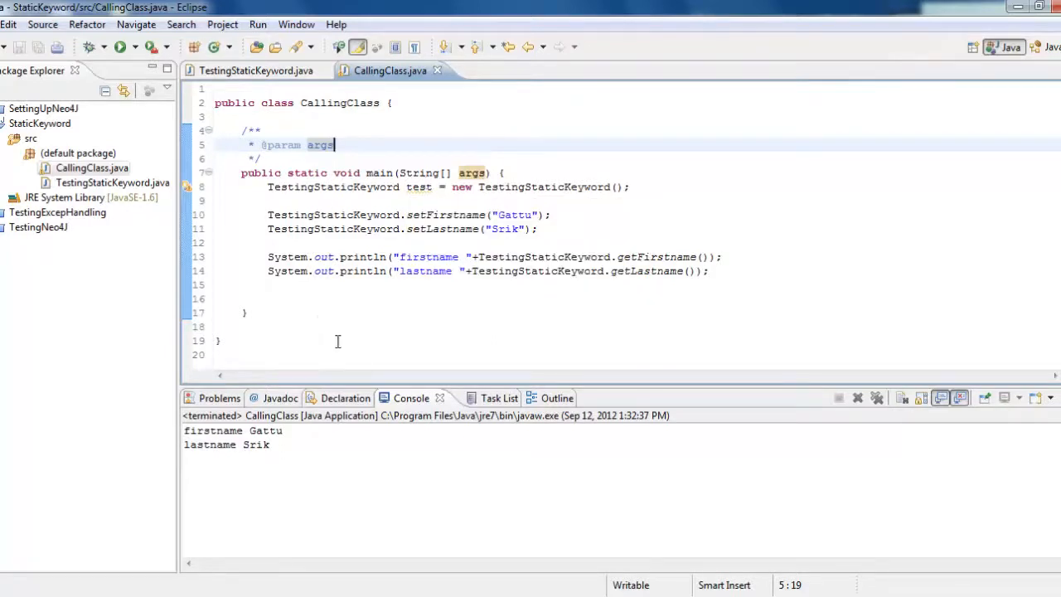
pyautogui.moveTo(419, 186)
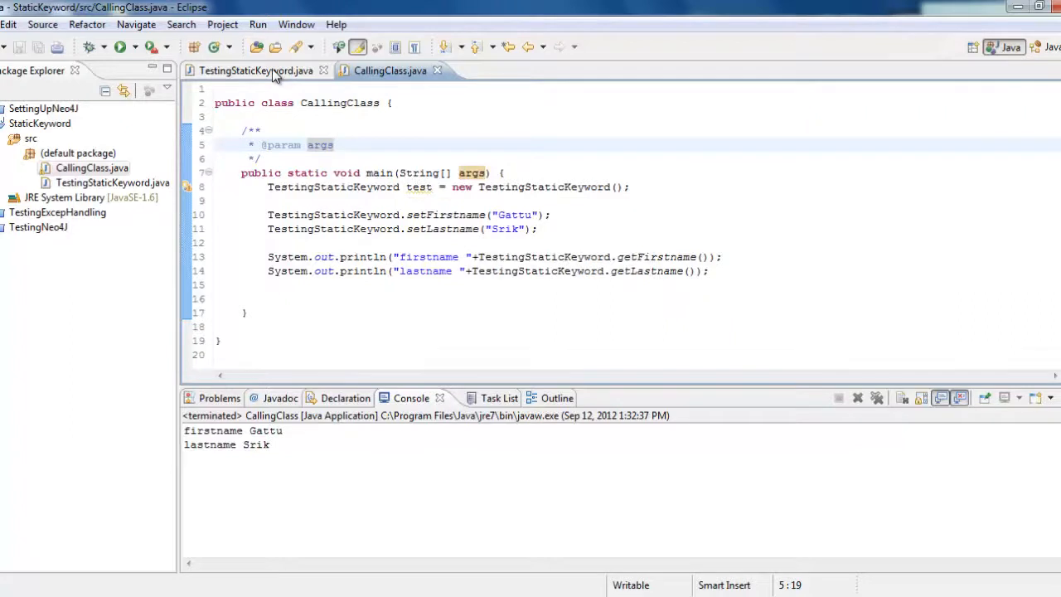
# Declare a non-static 'String middlename' field in TestingStaticKeyword
pyautogui.click(255, 71)
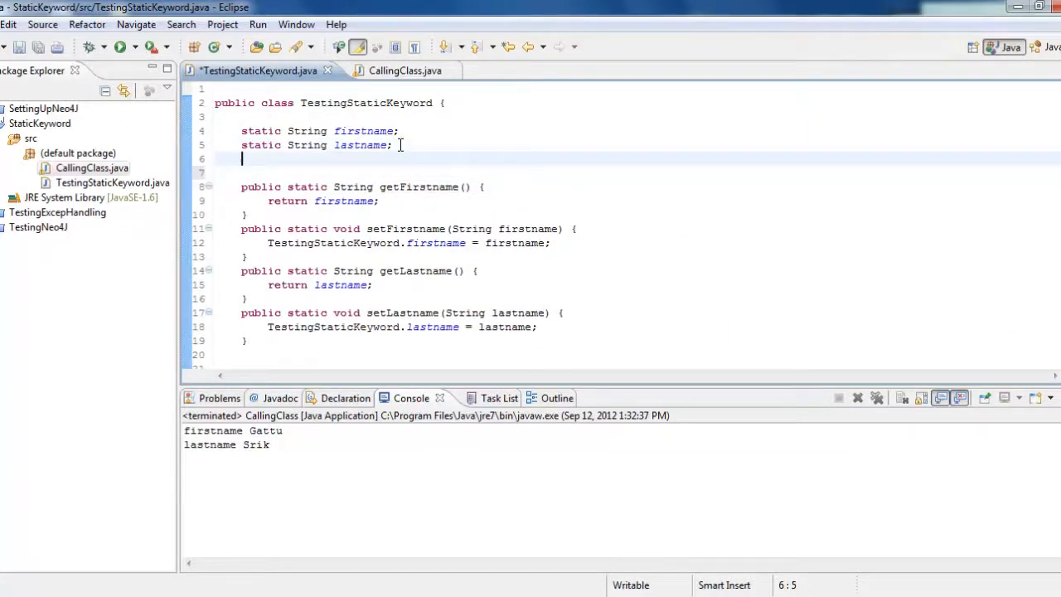
pyautogui.write('String')
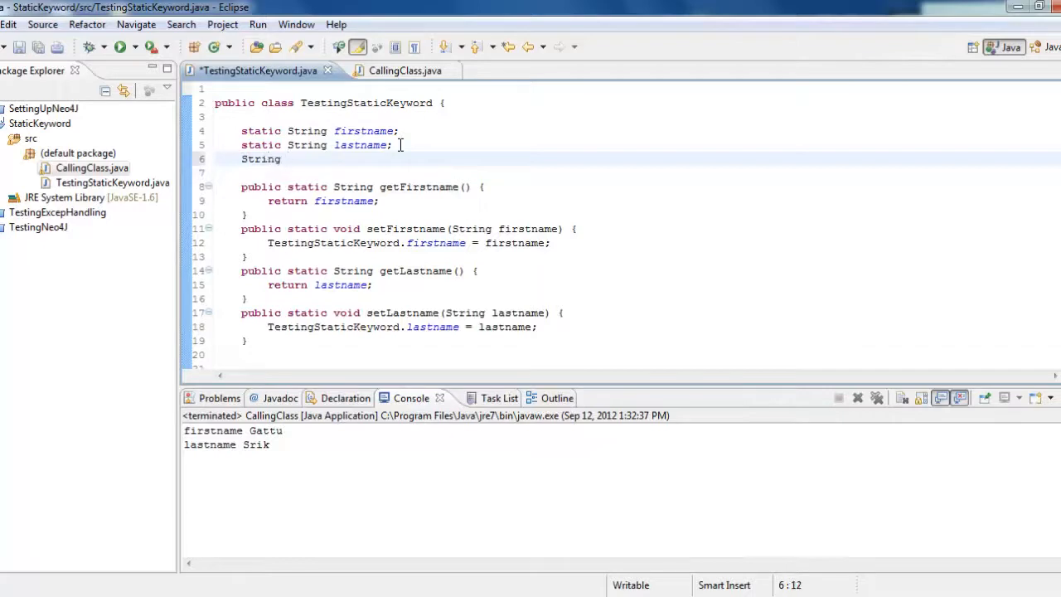
pyautogui.write('middlename;')
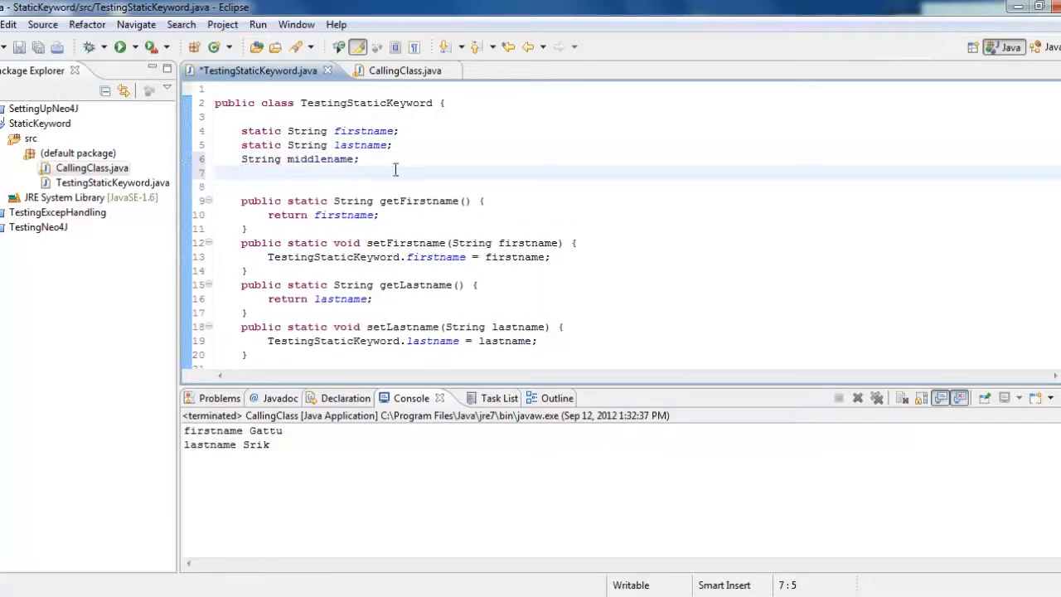
# Generate the getter and setter for middlename via Source actions
pyautogui.rightClick(396, 169)
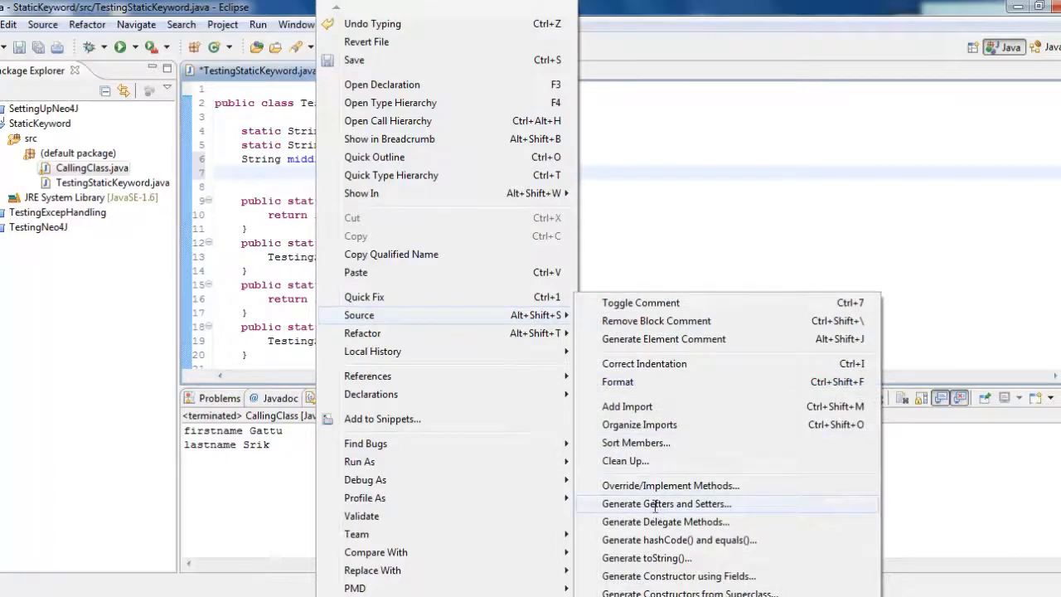
pyautogui.click(667, 503)
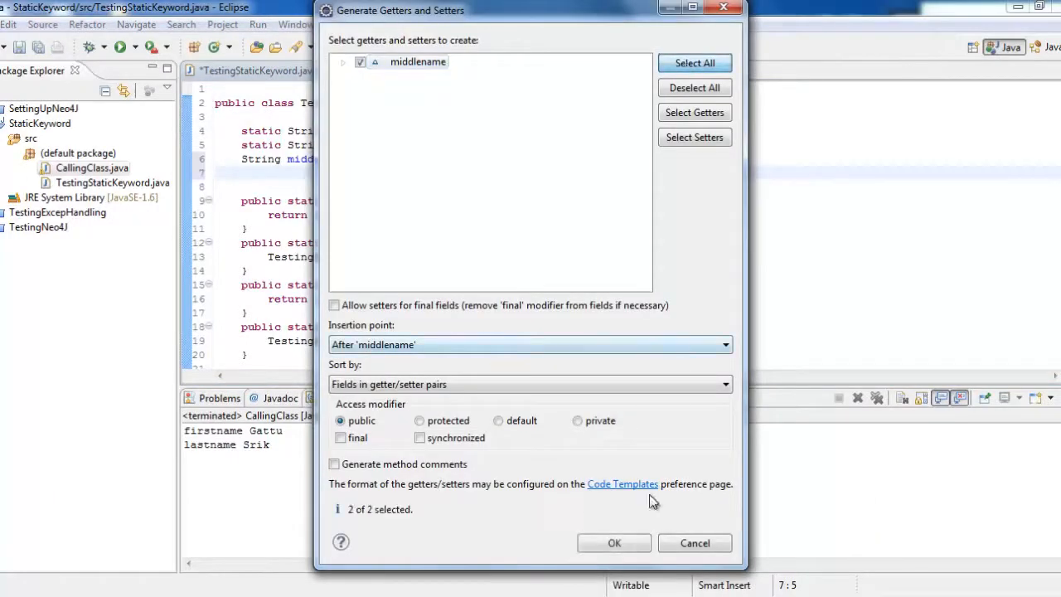
pyautogui.click(613, 543)
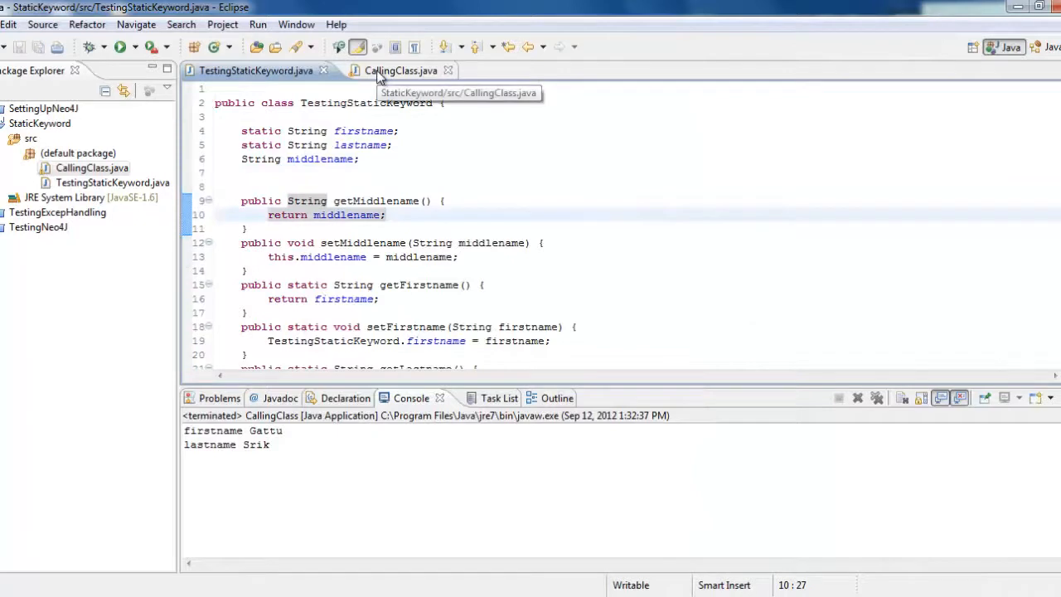
pyautogui.click(400, 71)
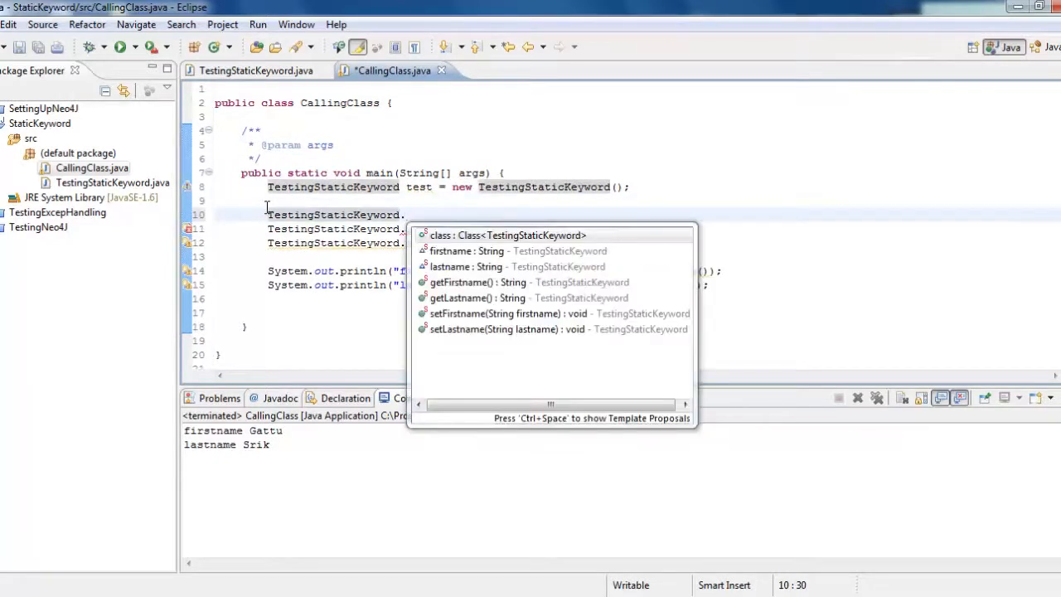
# Set the middle name to "no middle name" on the test object in CallingClass
pyautogui.press('BackSpace')
pyautogui.write('tes')
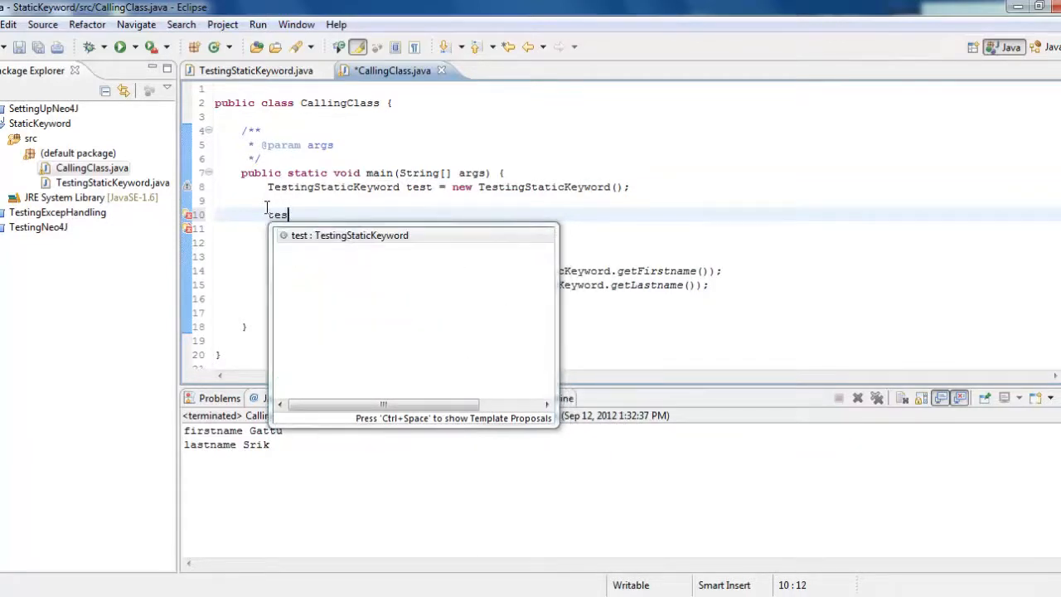
pyautogui.write('.')
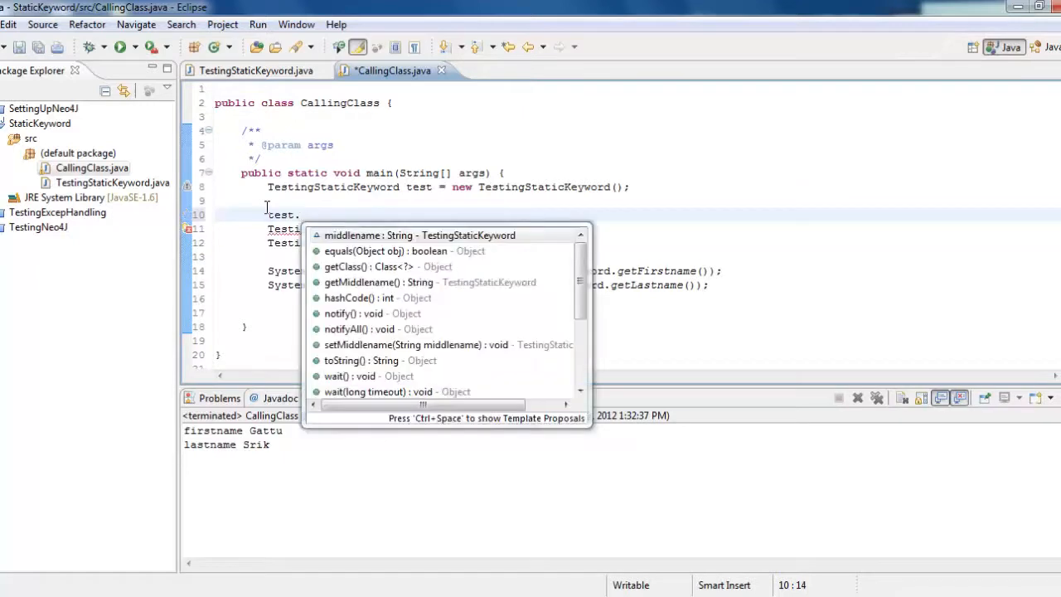
pyautogui.write('setMiddlename("");')
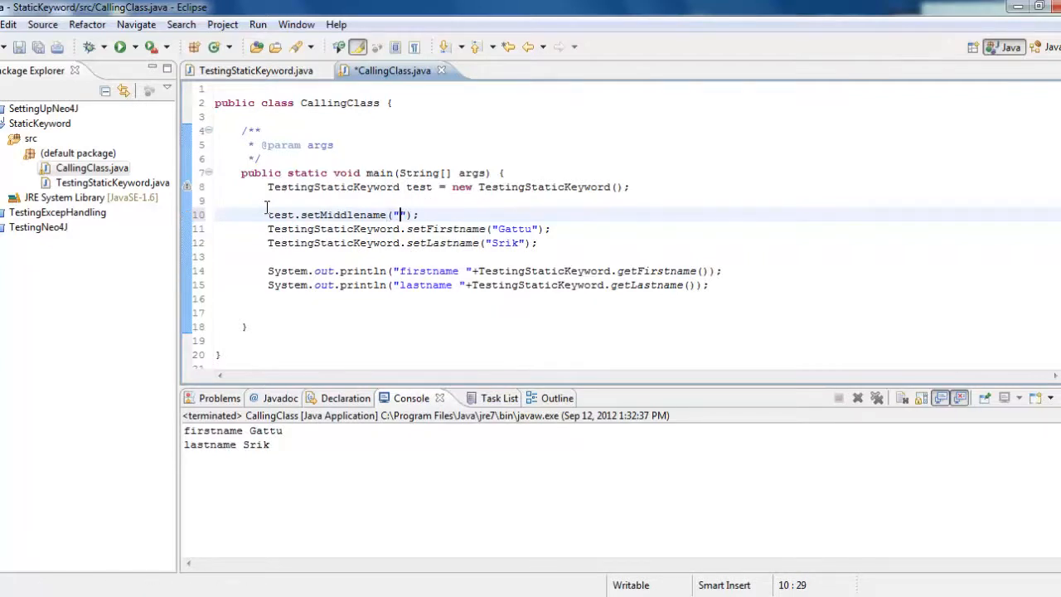
pyautogui.write('no')
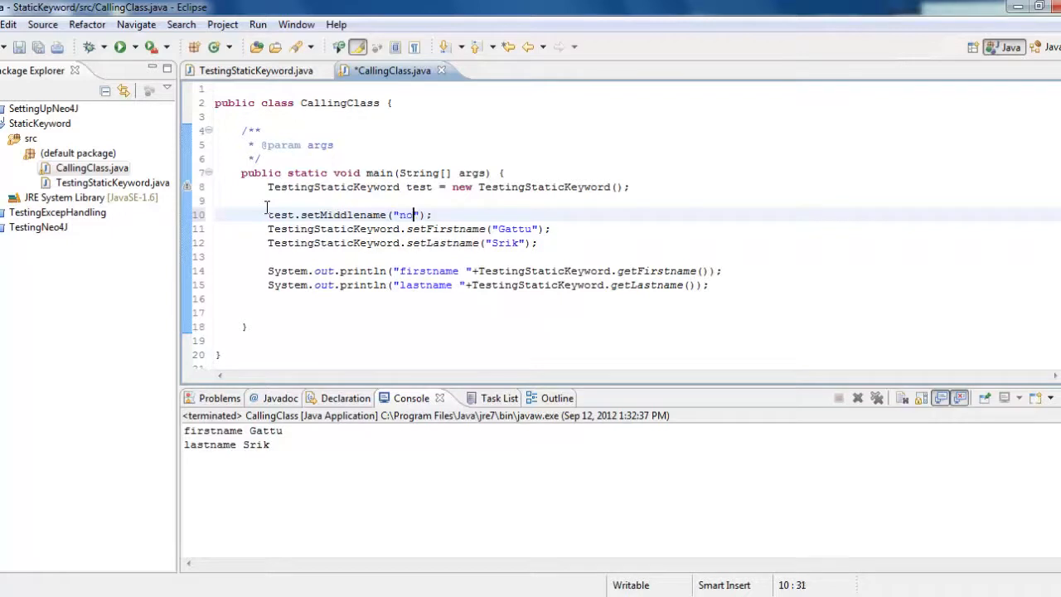
pyautogui.write('middle name')
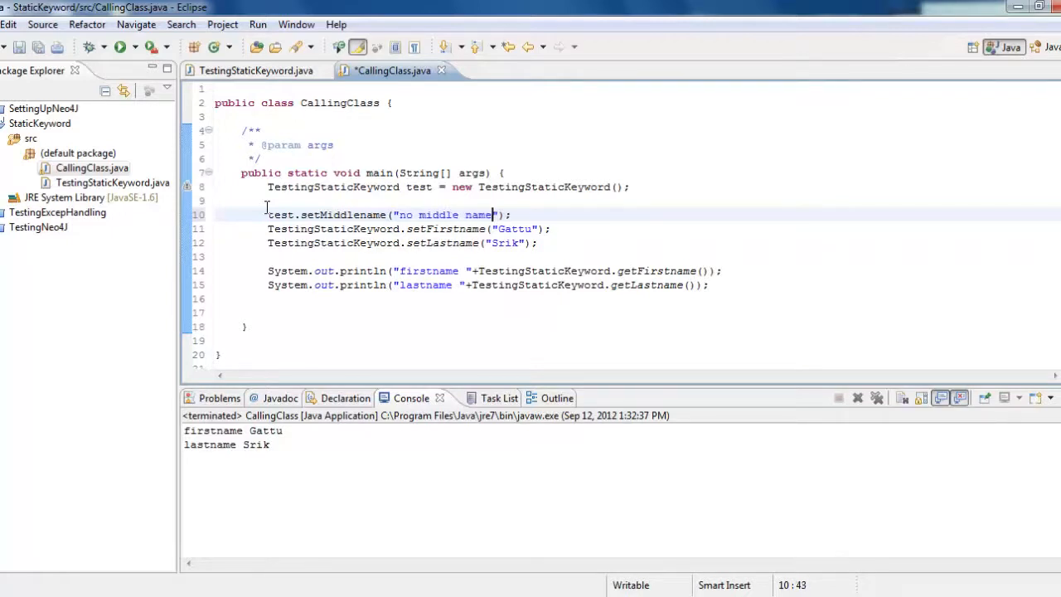
# Print the middle name from test.getMiddlename() between the first and last name prints
pyautogui.click(514, 243)
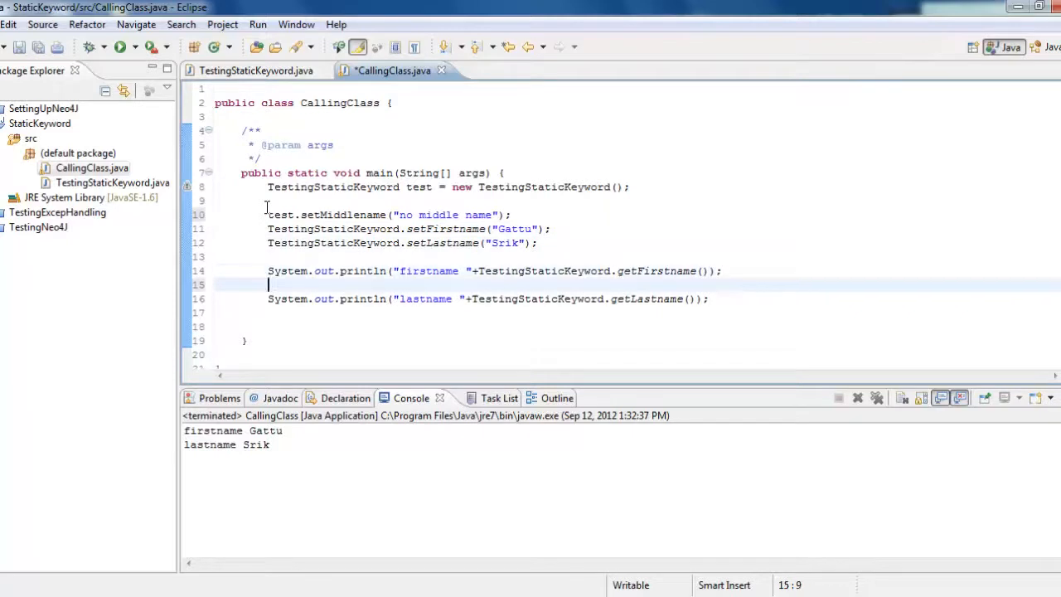
pyautogui.write('System.out.println();')
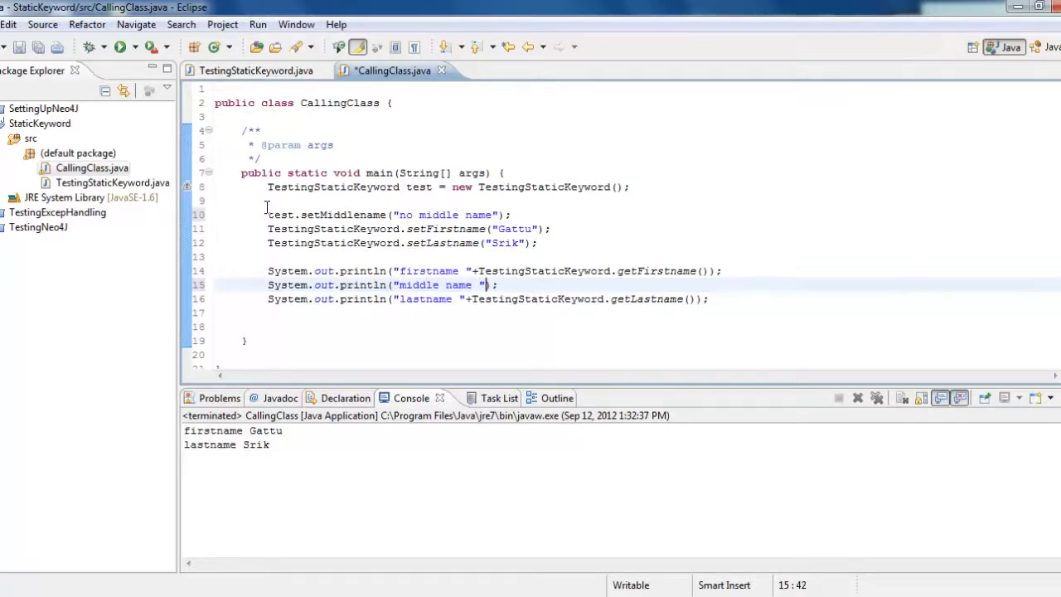
pyautogui.write('+ test.getMiddle')
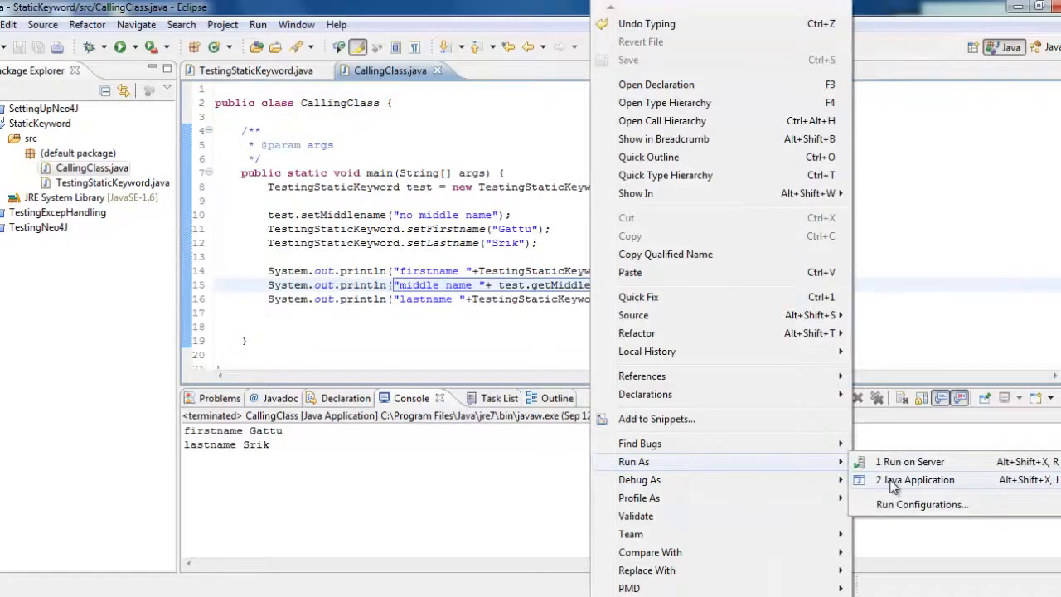
# Run CallingClass as a Java application and check the console for all three names
pyautogui.click(915, 479)
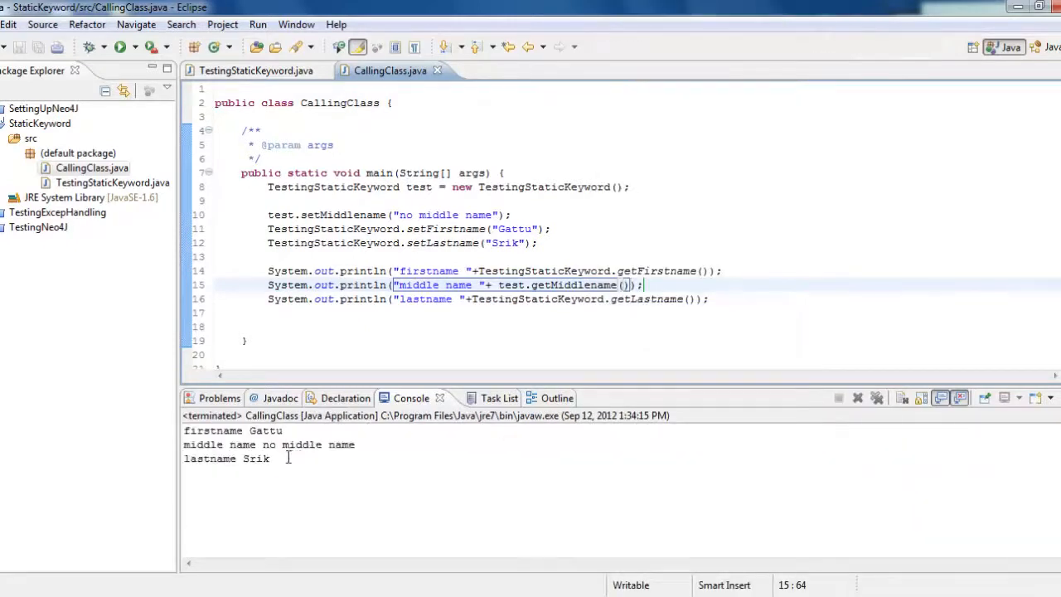
pyautogui.moveTo(184, 430); pyautogui.dragTo(282, 459)
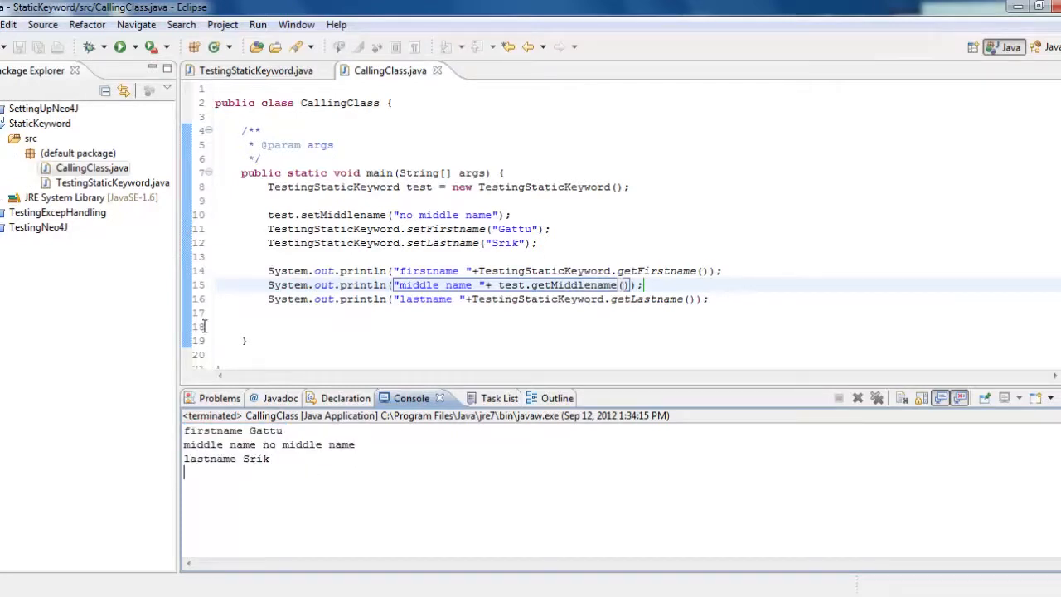
pyautogui.click(412, 340)
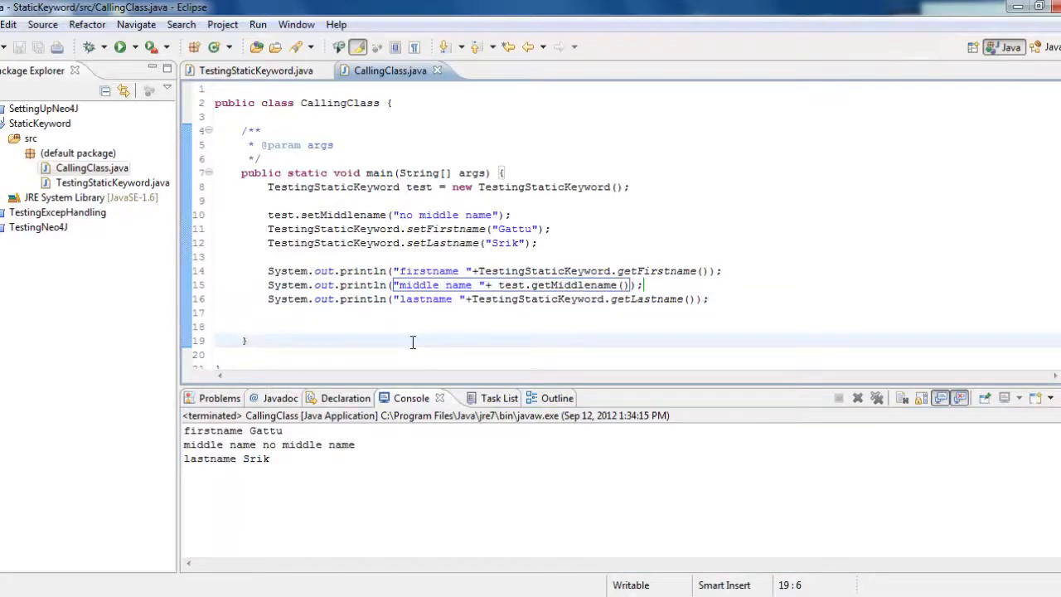
pyautogui.click(246, 340)
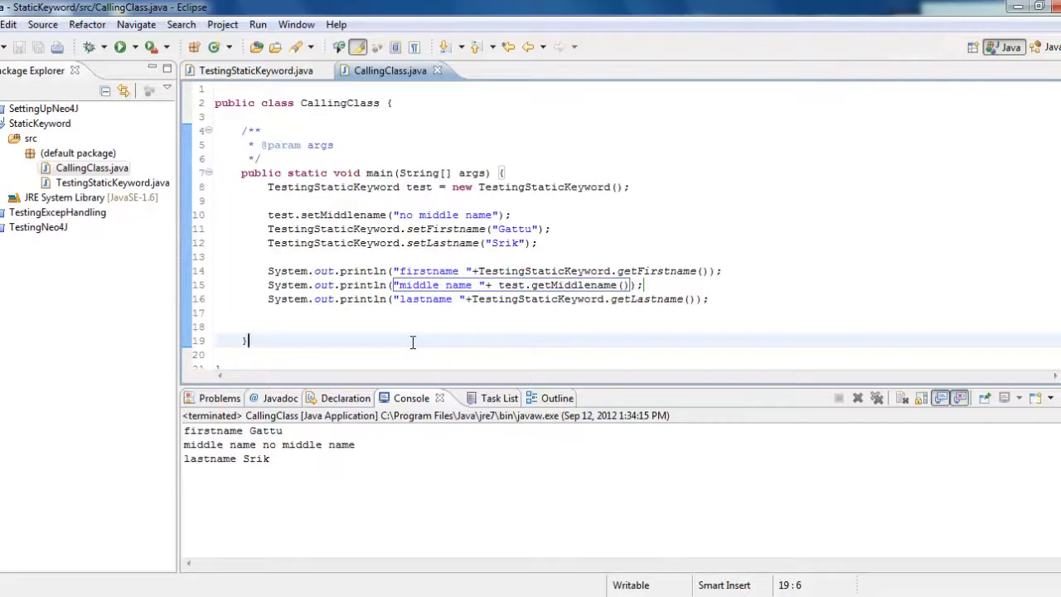